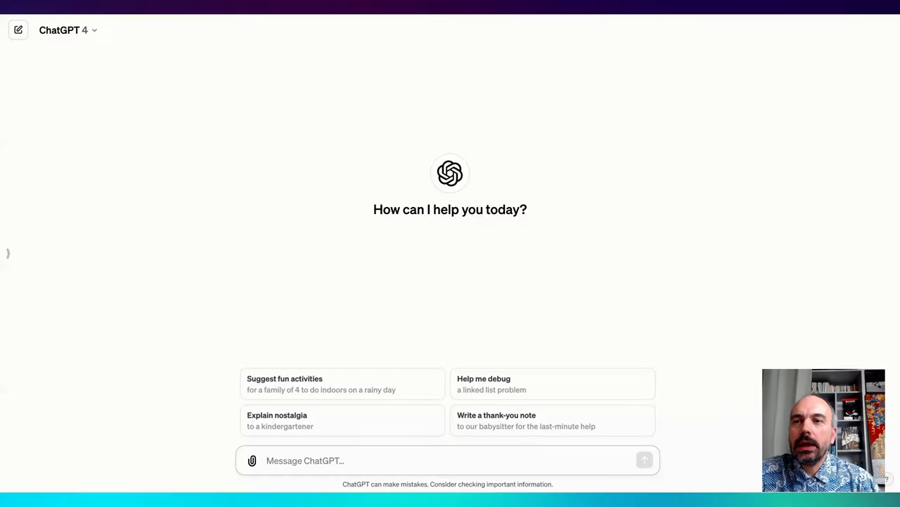
mouse_move(87, 22)
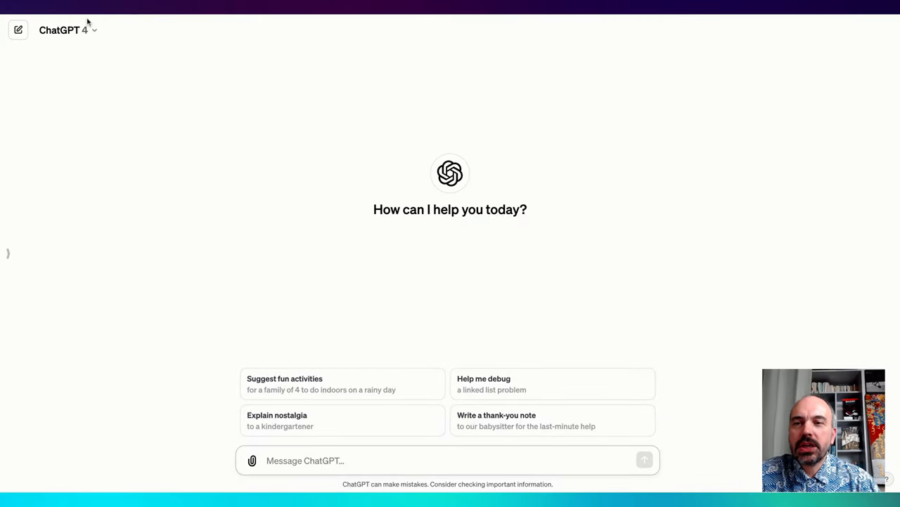
Attach the aerial town screenshot to a new, unsent GPT-4 message.
left_click(63, 30)
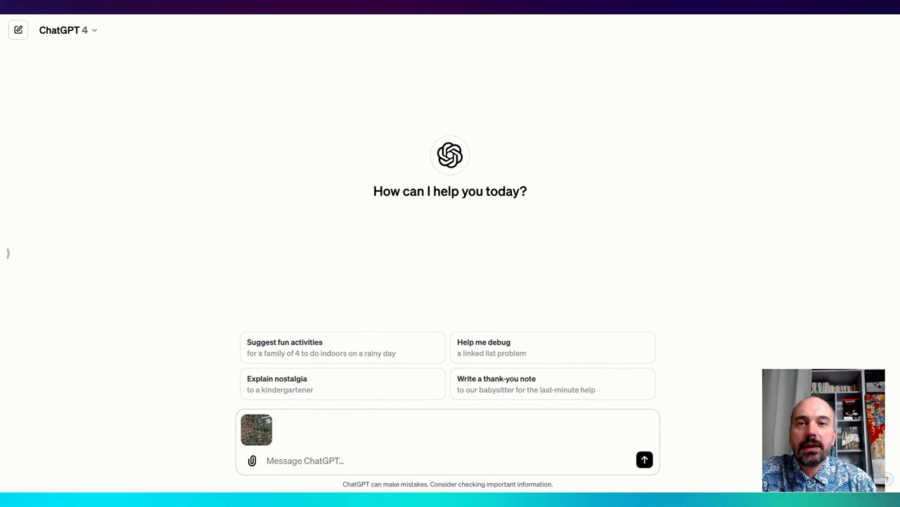
mouse_move(318, 428)
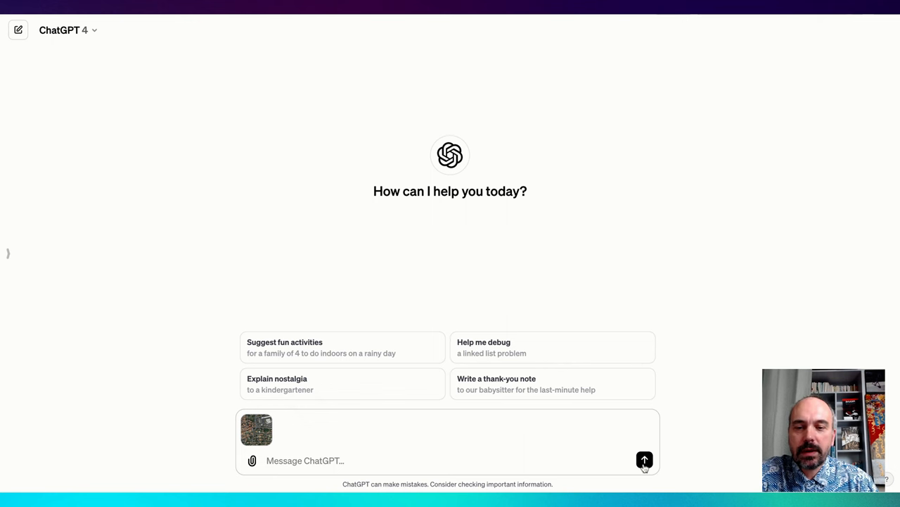
Send the aerial image with no prompt and read ChatGPT's map-screenshot reply.
left_click(644, 460)
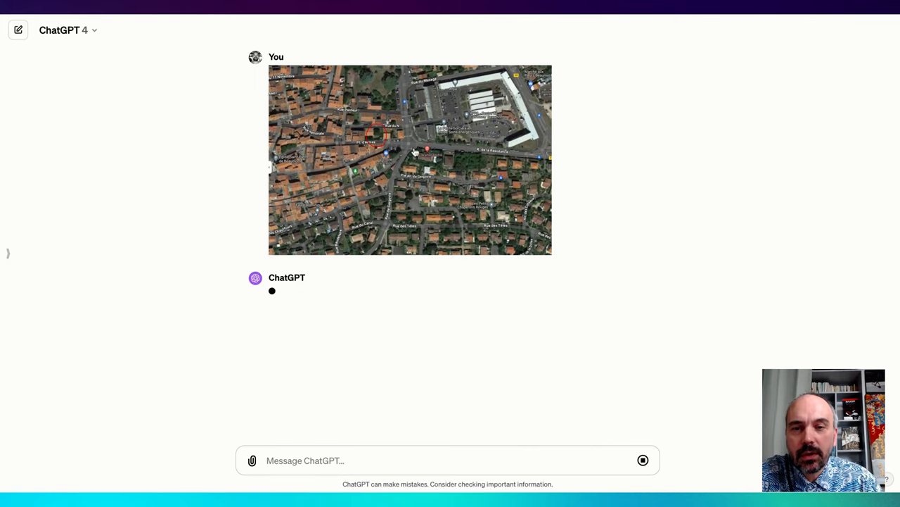
left_click(409, 161)
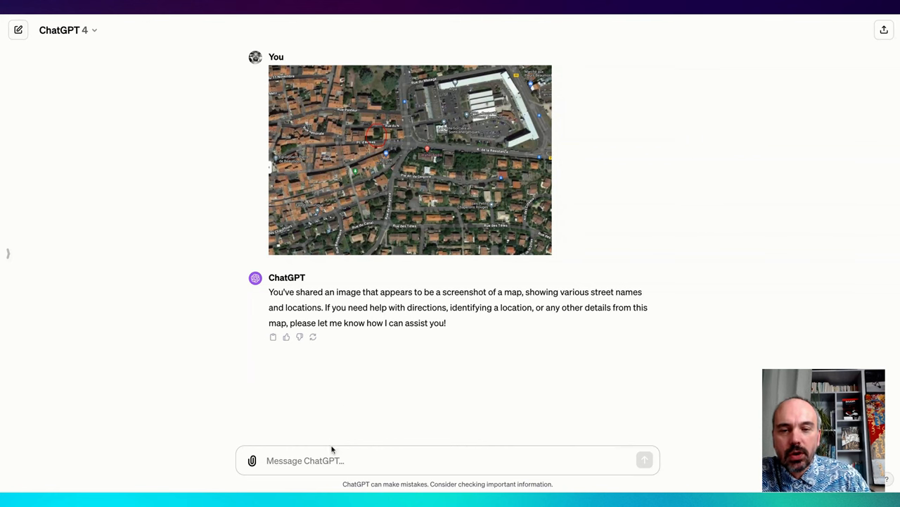
Ask 'can you locate this image?' and read the answer about French street names.
type("cany")
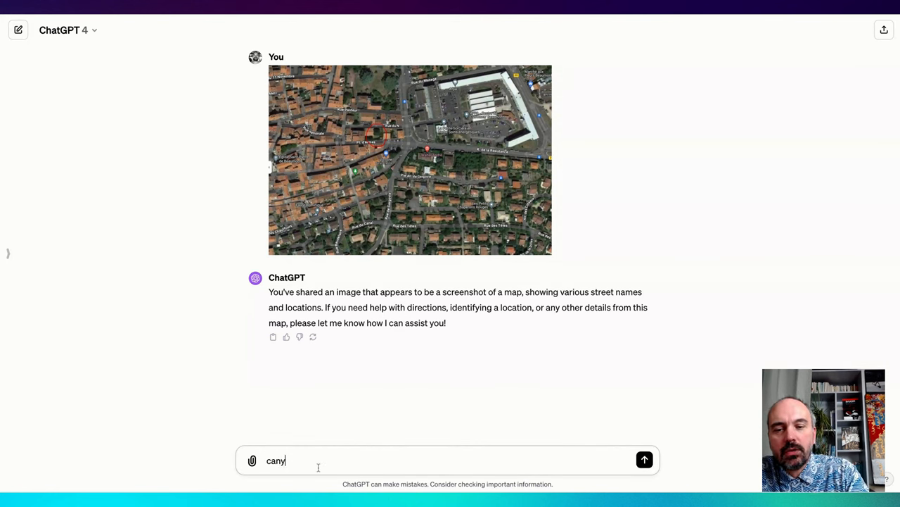
type("can you")
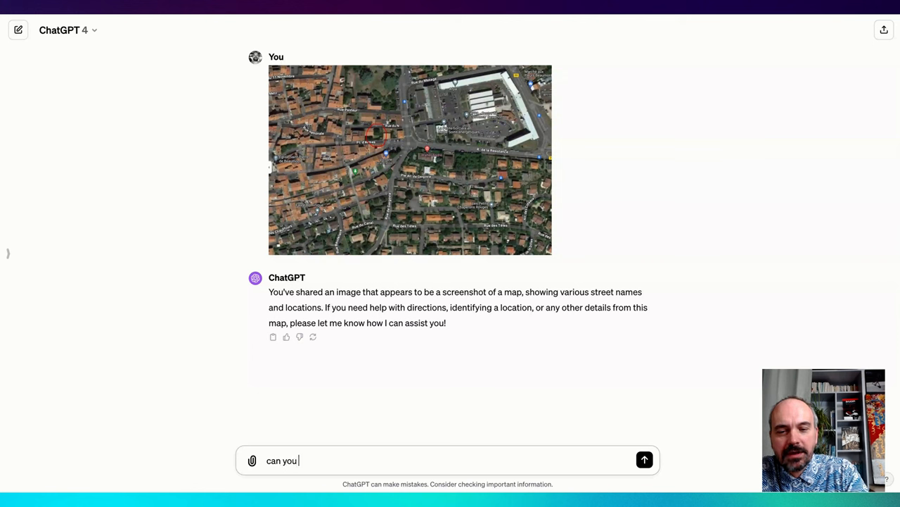
type("localte")
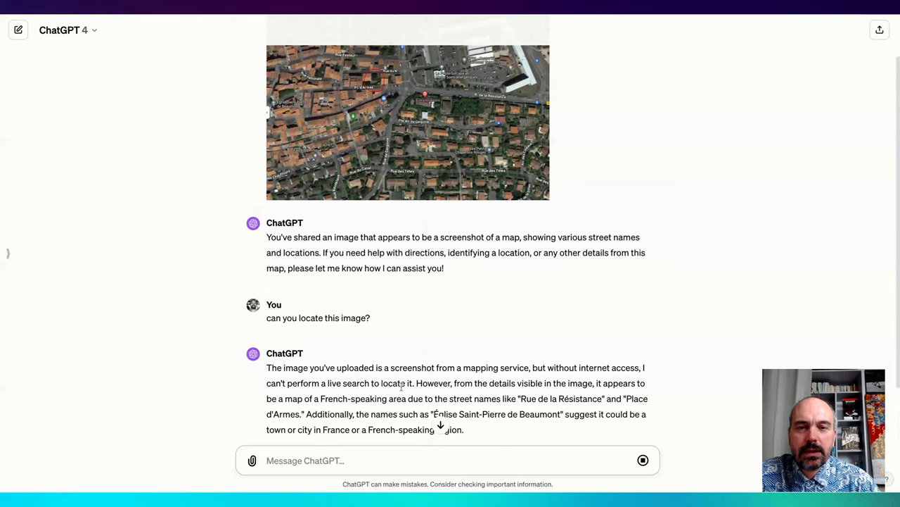
scroll("down", 3)
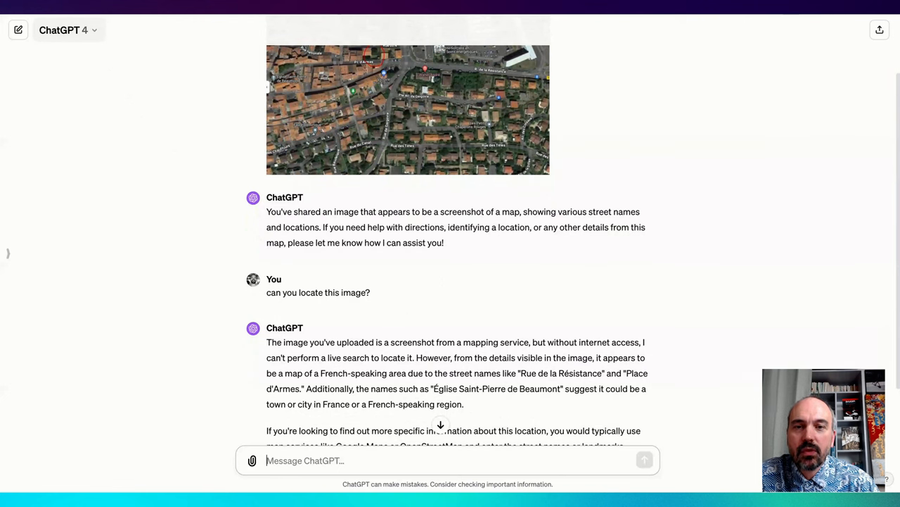
scroll("down", 3)
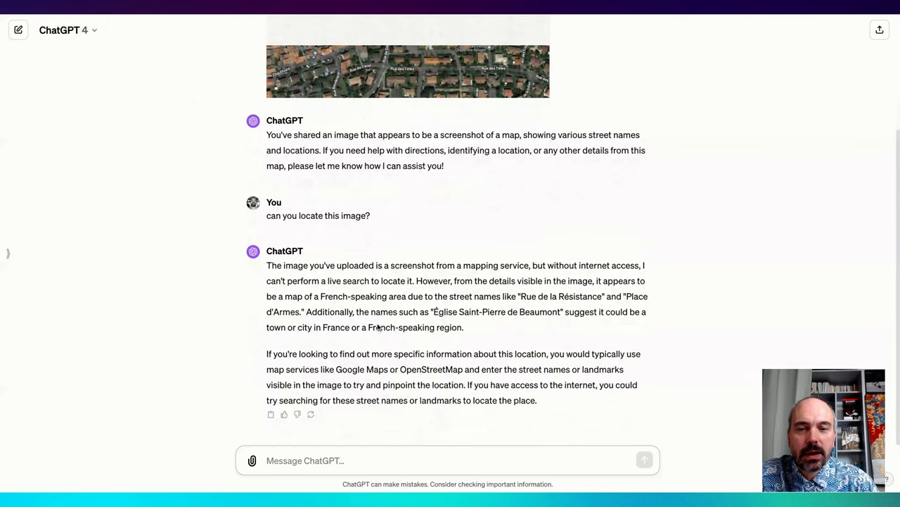
scroll("down", 3)
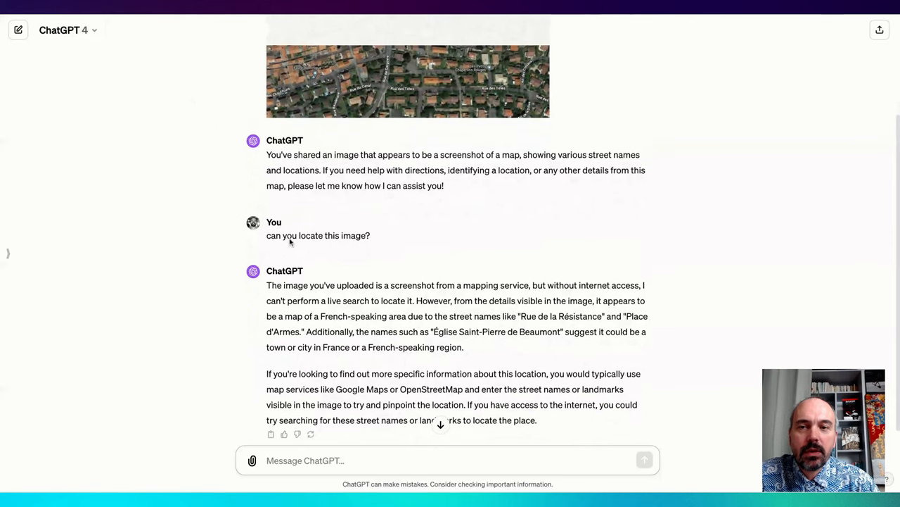
Confirm the chat is using GPT-4 and highlight 'Rue de la Résistance' in the reply.
left_click(67, 29)
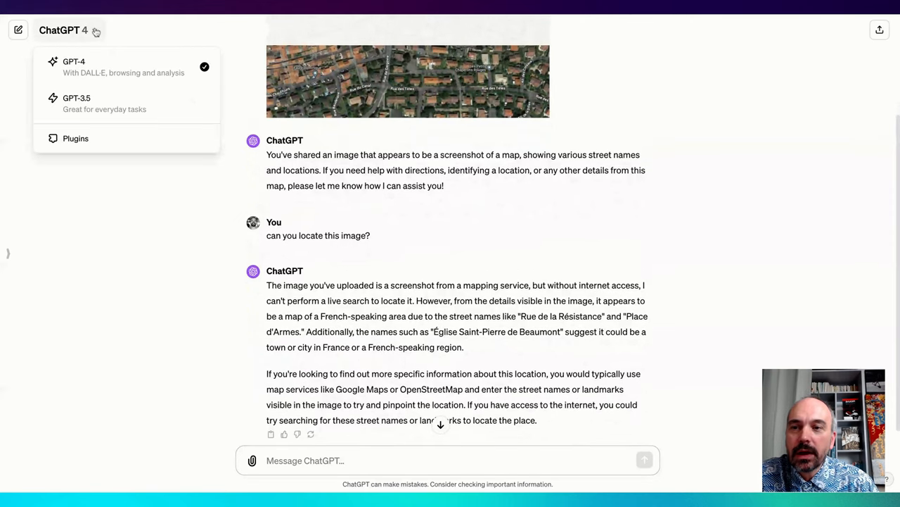
left_click(63, 29)
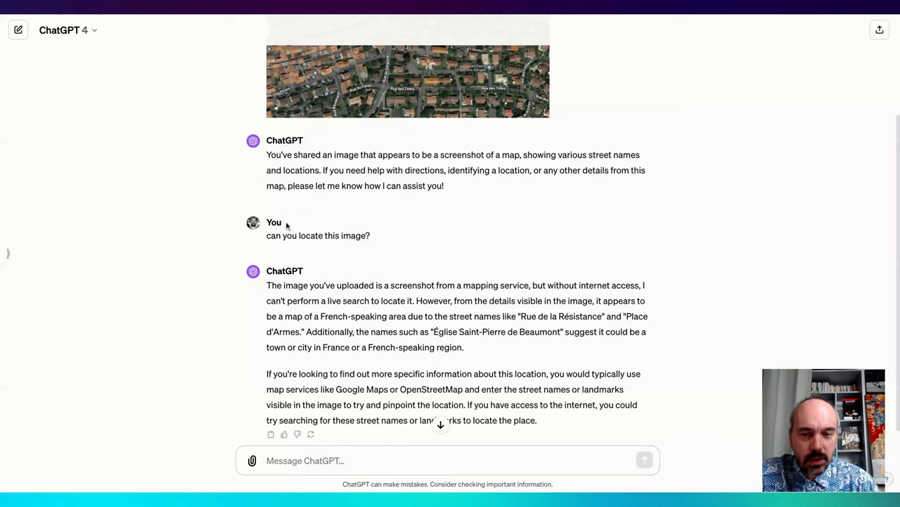
scroll("down", 3)
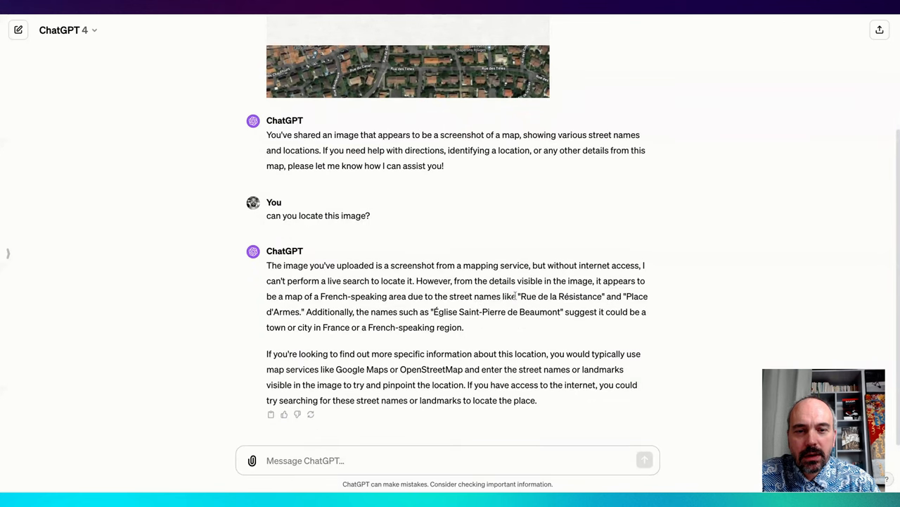
left_click_drag(521, 295, 604, 295)
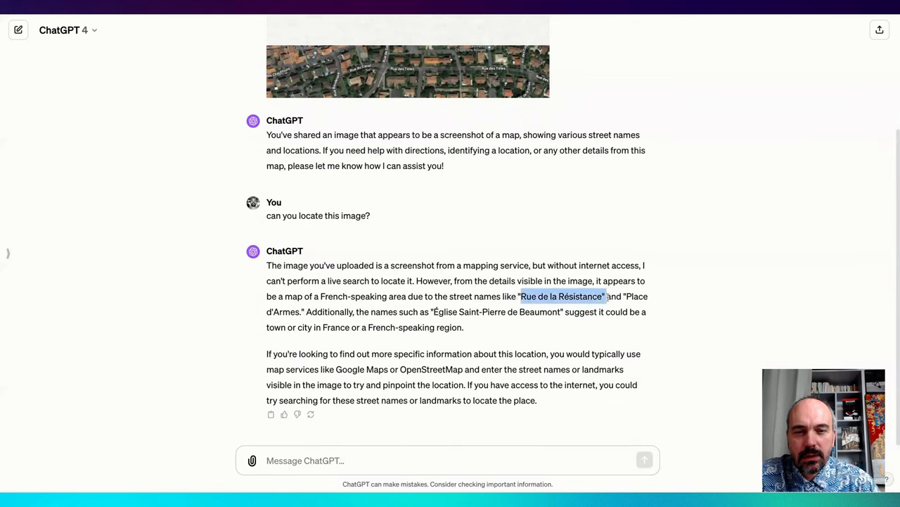
mouse_move(379, 351)
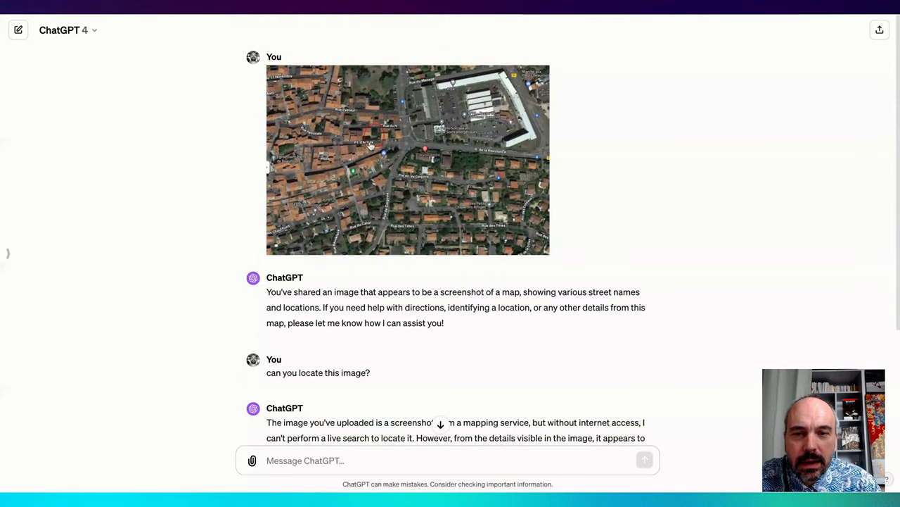
Preview the uploaded aerial map, then draft 'what is the approximate size of the plot'.
left_click(408, 160)
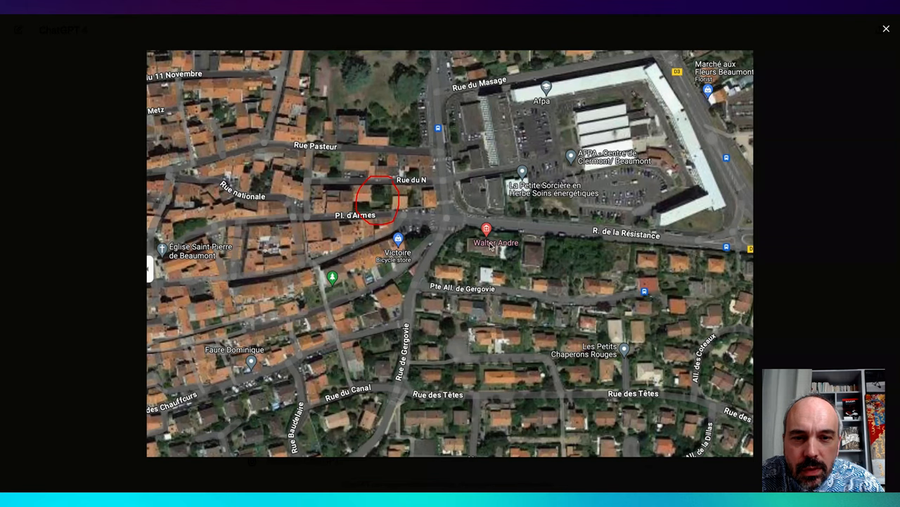
left_click(887, 28)
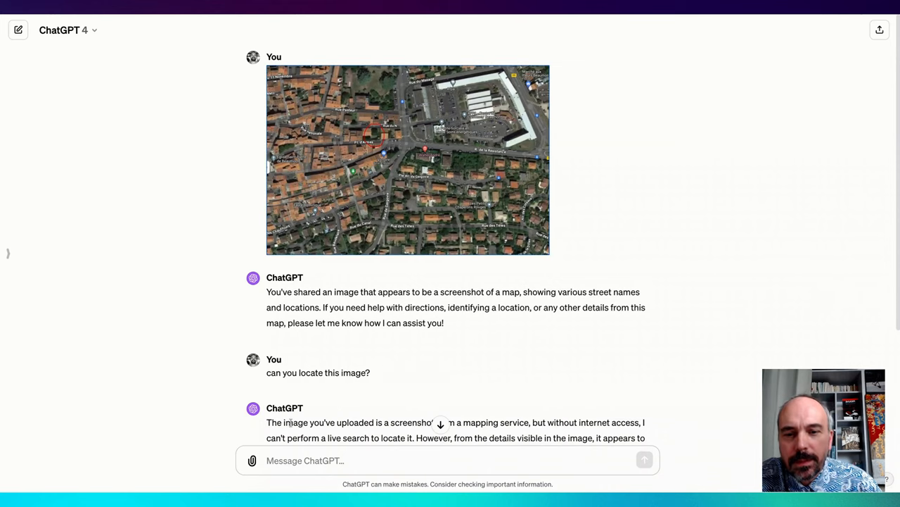
type("w")
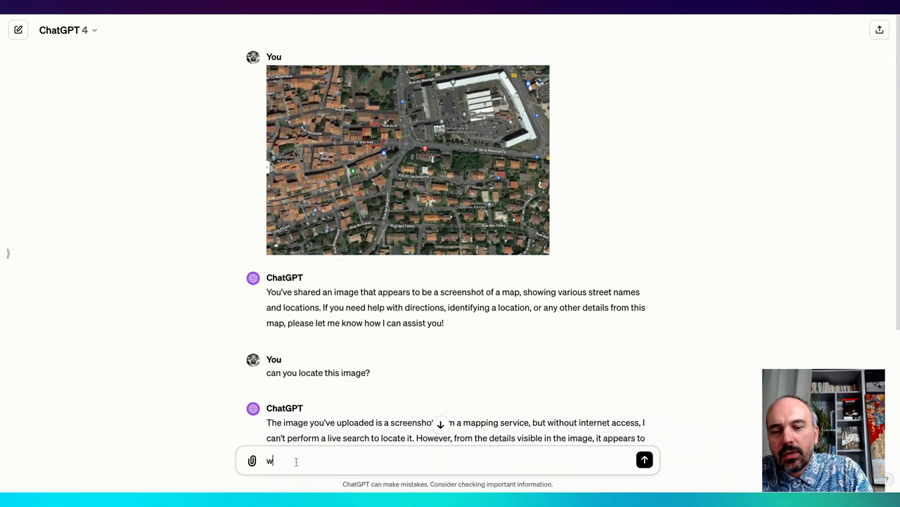
type("hat i the")
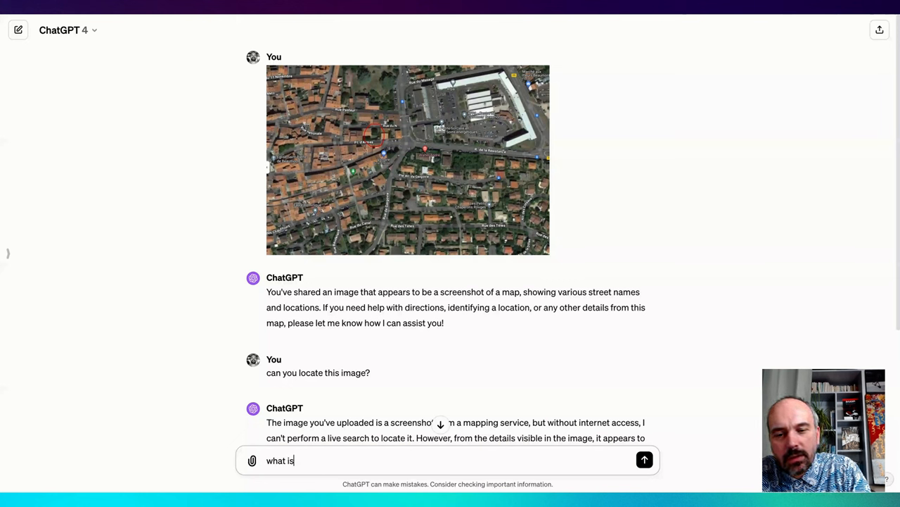
type("the appo")
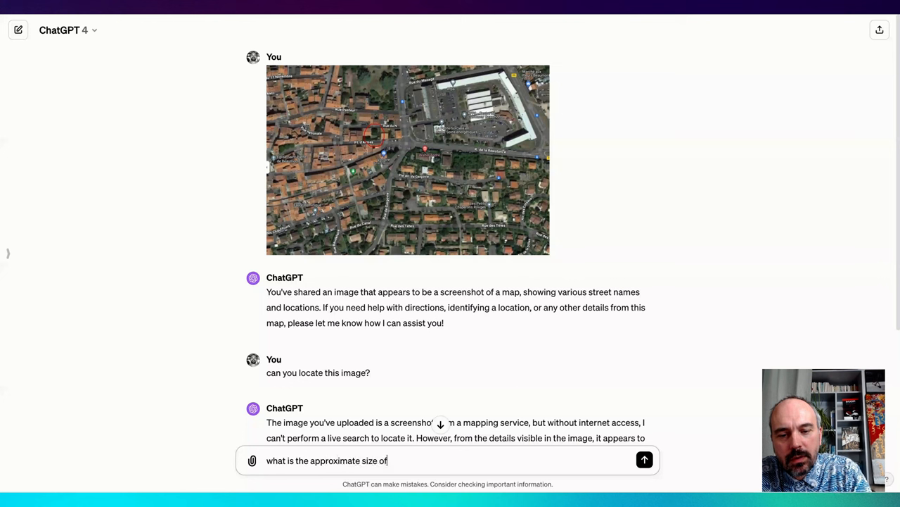
type("the plot")
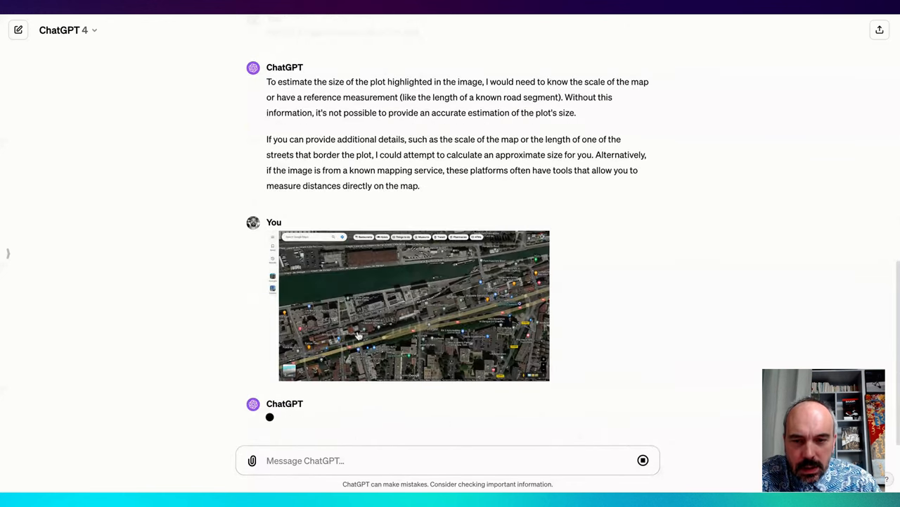
View the second map screenshot full size and read the Google Maps 'Measure distance' answer.
left_click(413, 306)
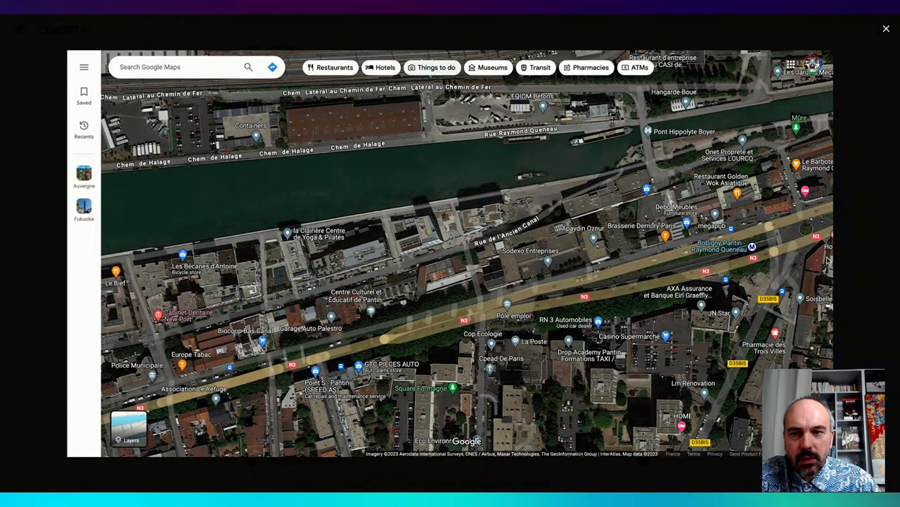
mouse_move(844, 182)
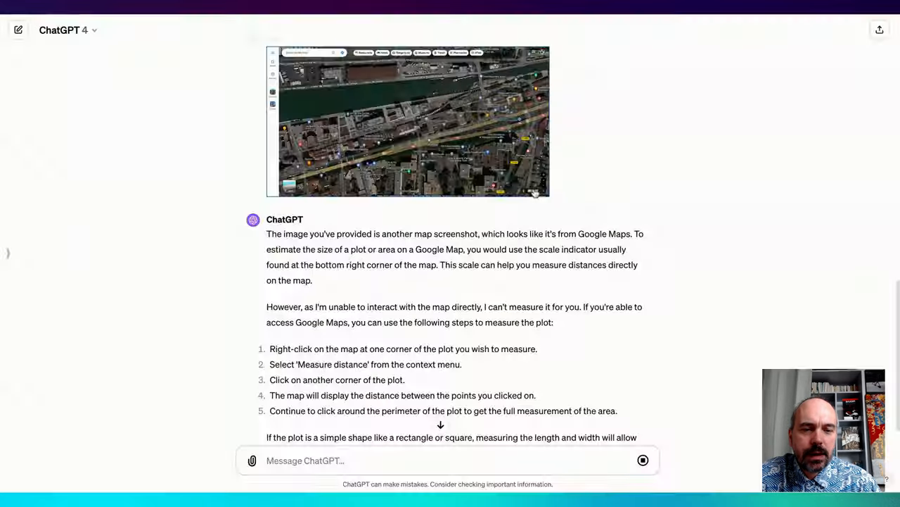
left_click(408, 121)
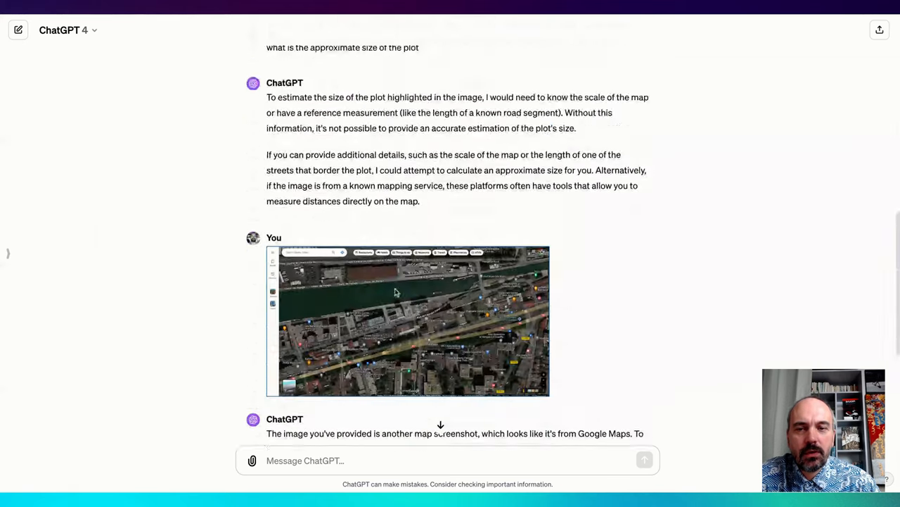
scroll("down", 3)
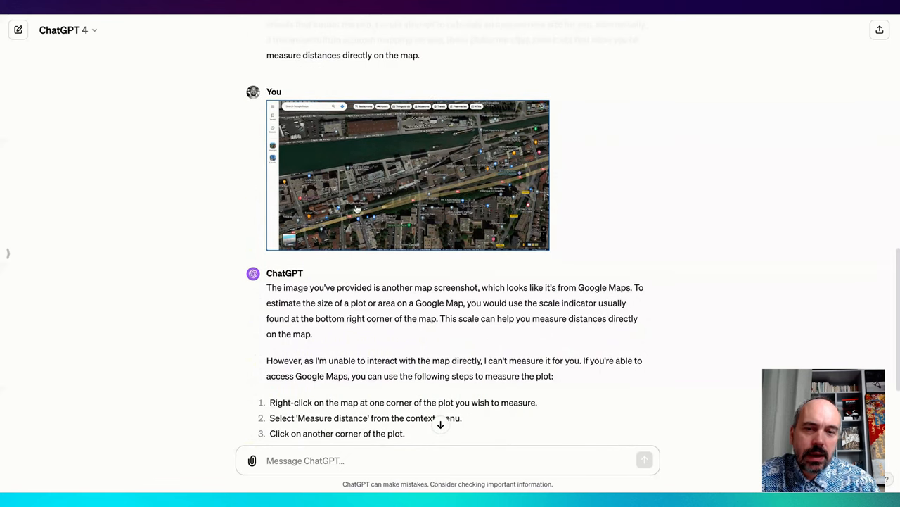
left_click(408, 175)
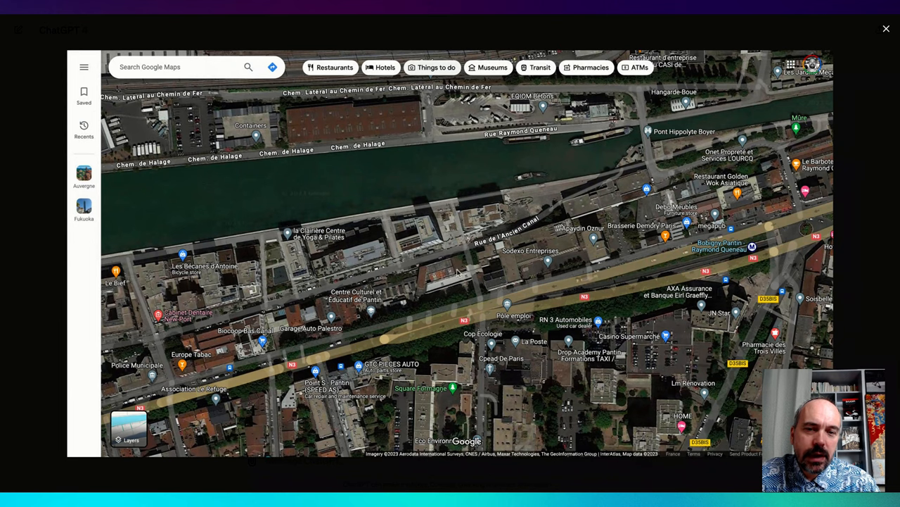
mouse_move(386, 189)
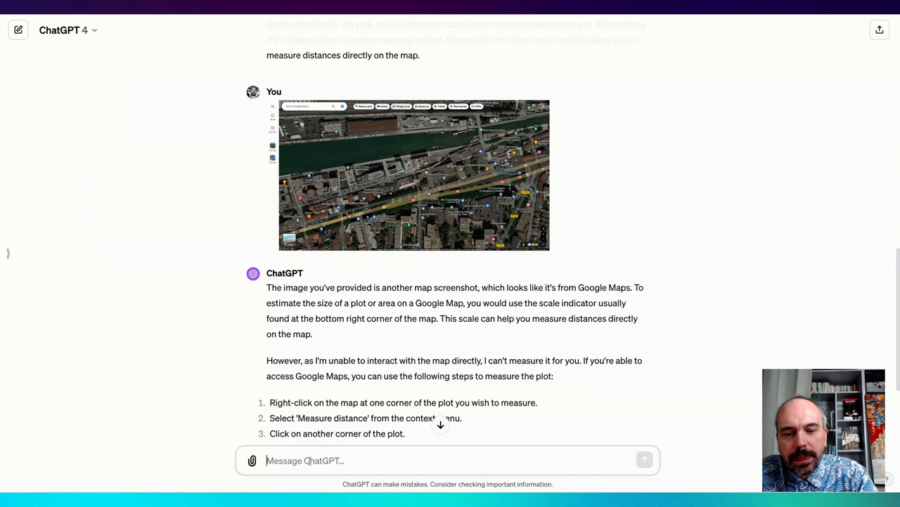
Ask what type of building it identifies and highlight the signage and architectural-features bullet.
type("w")
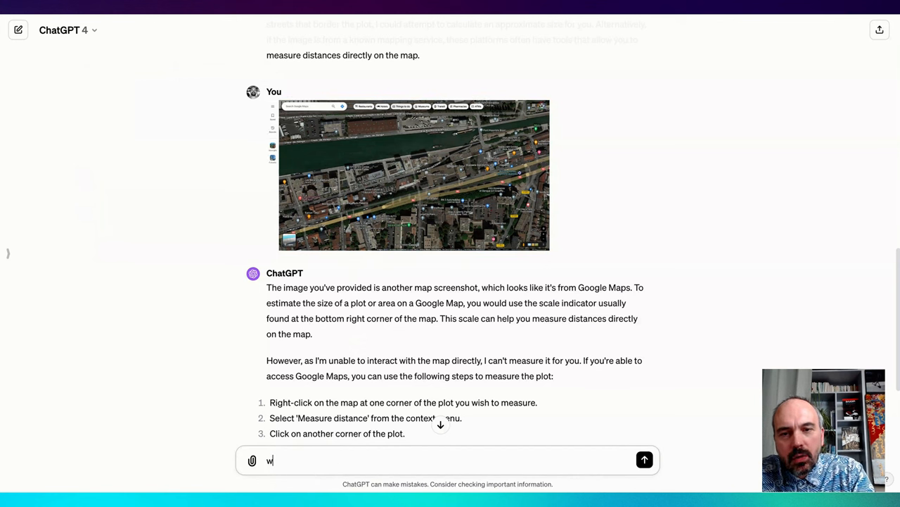
type("hat type of building do you ident")
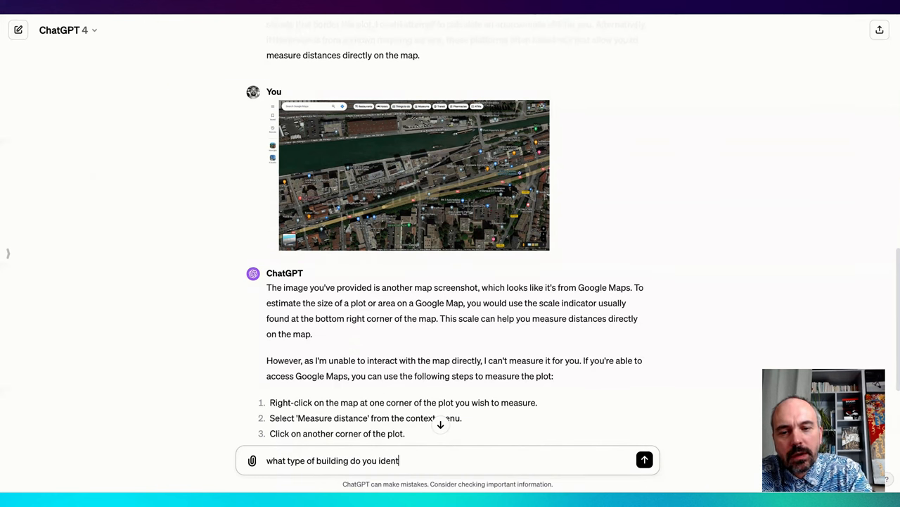
left_click(644, 460)
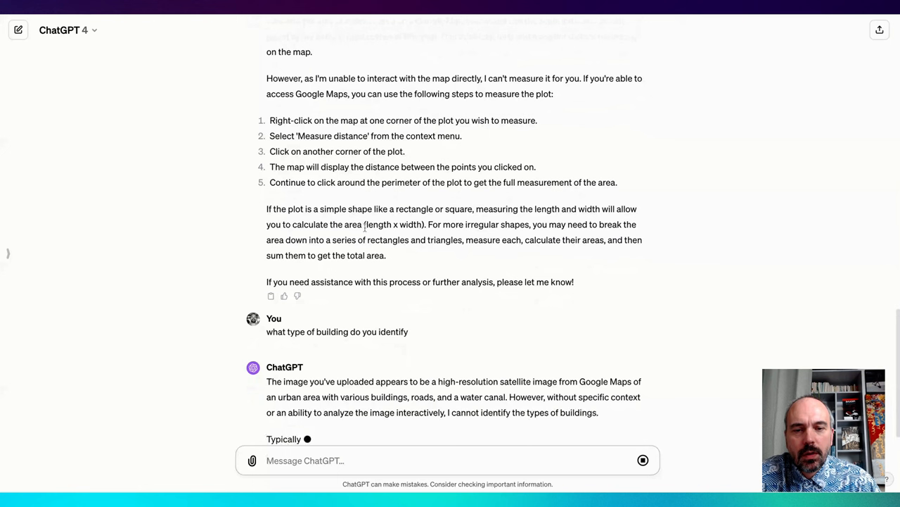
scroll("down", 3)
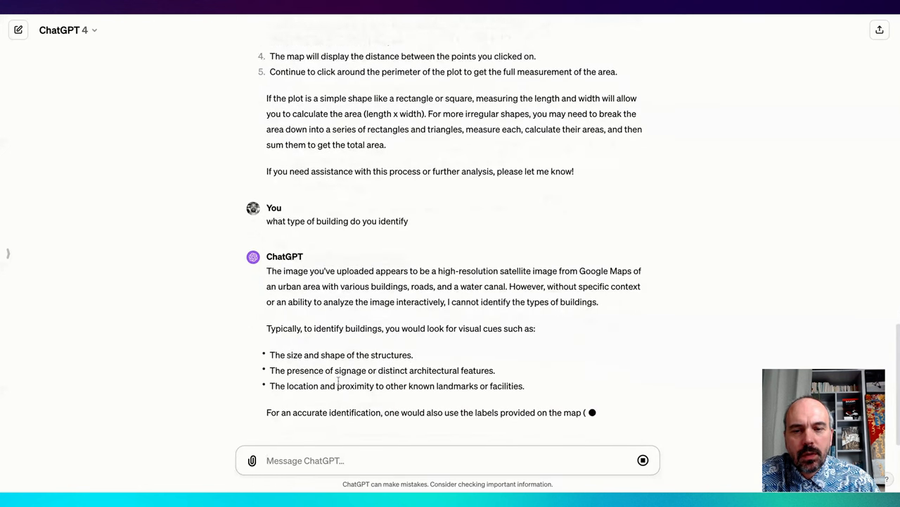
scroll("down", 3)
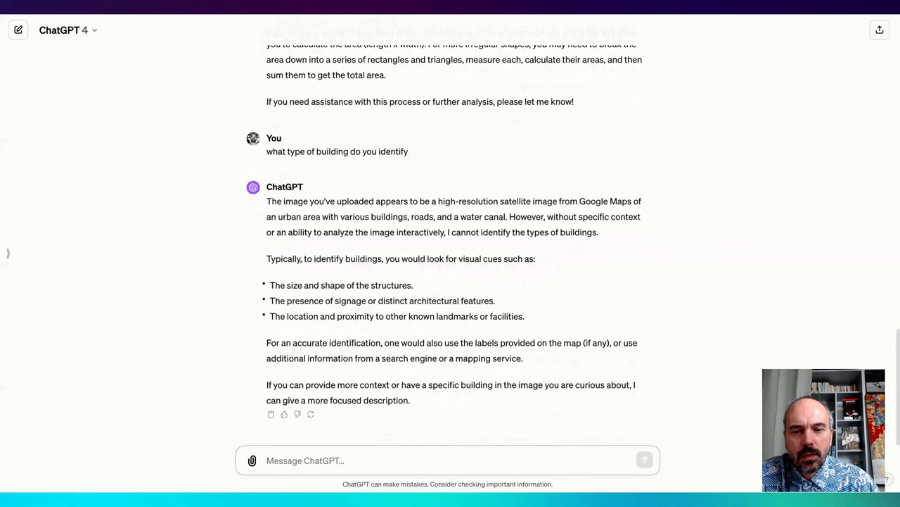
double_click(411, 386)
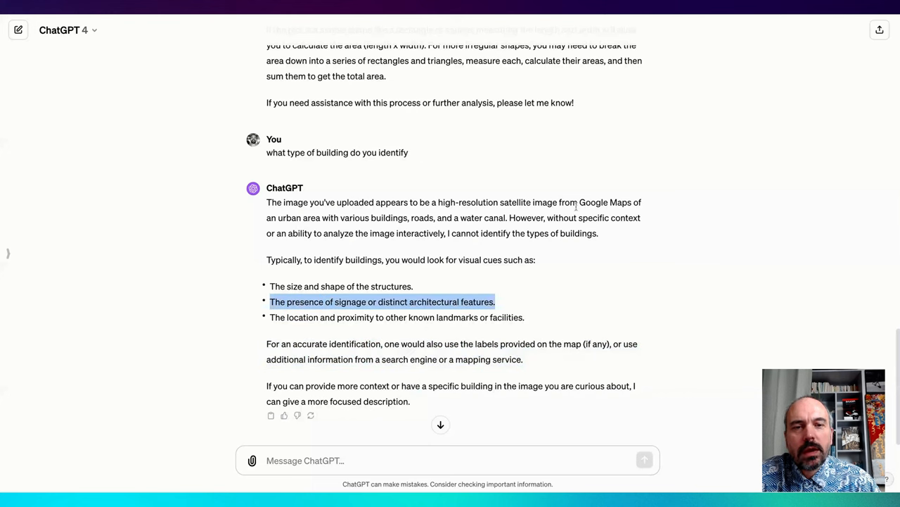
mouse_move(364, 220)
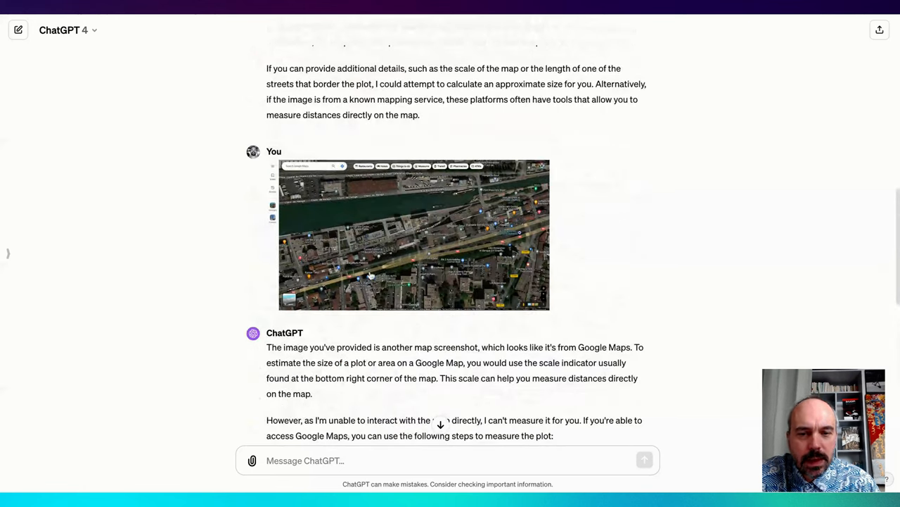
left_click(414, 235)
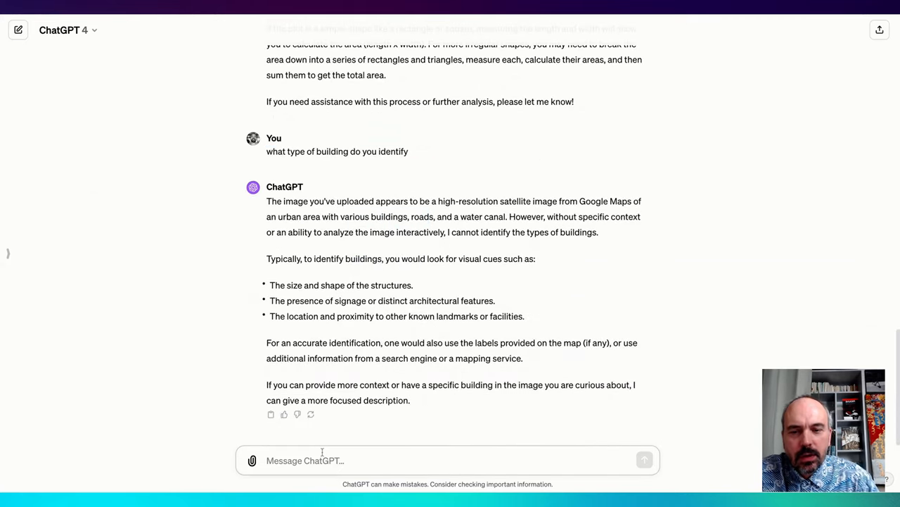
Ask ChatGPT to list the labels visible on the map.
type("can you list t")
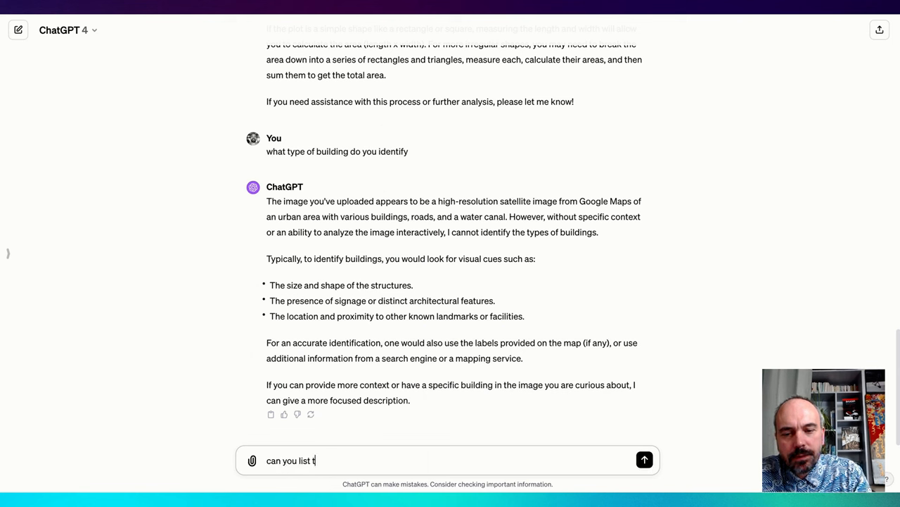
type("he label in this map")
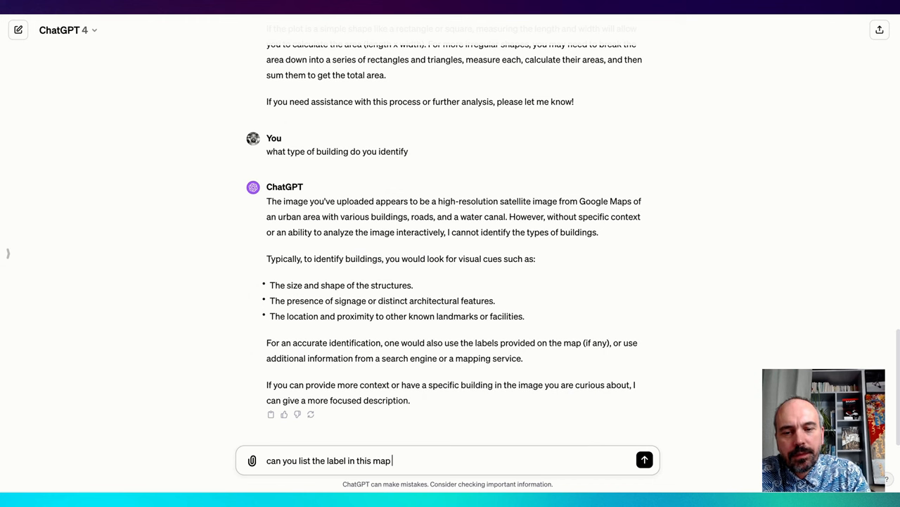
left_click(644, 460)
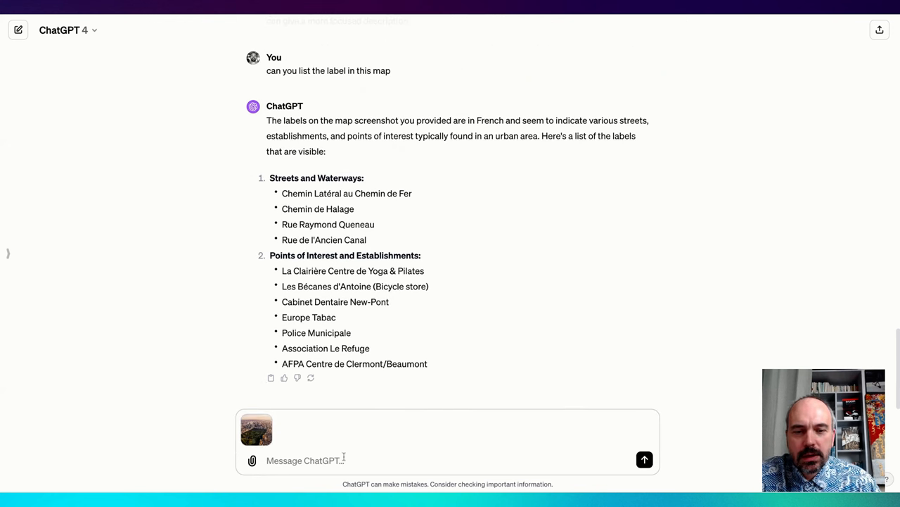
Send the aerial city photo, enlarge it briefly, and read the Central Park identification.
left_click(645, 458)
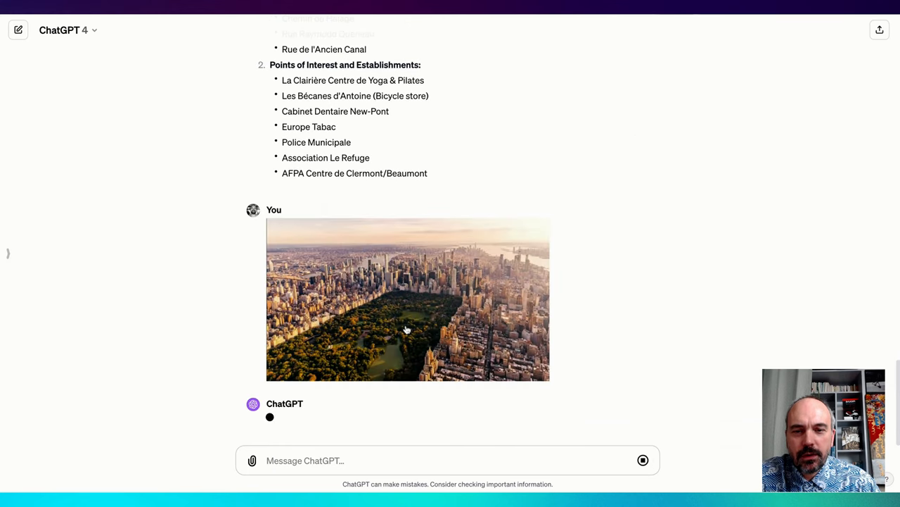
left_click(408, 298)
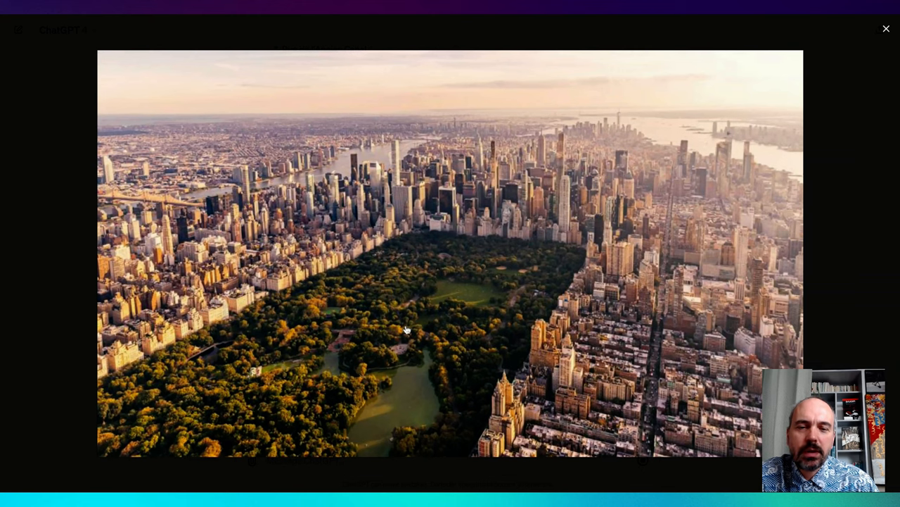
left_click(886, 28)
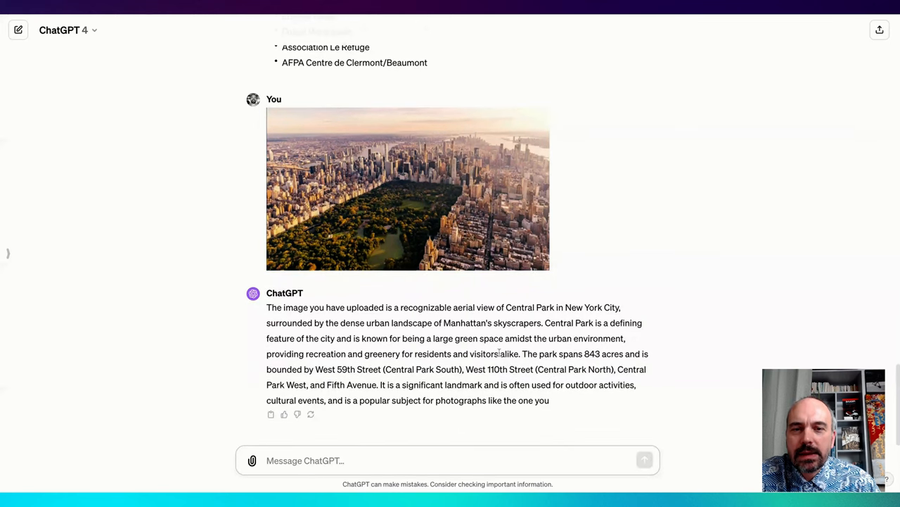
left_click(408, 189)
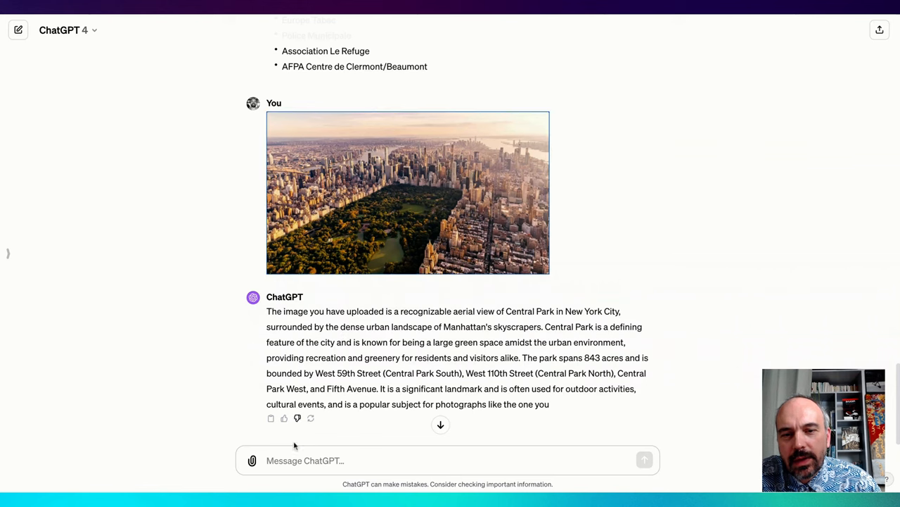
Ask 'can you count the building that are at the border of the park' and highlight the exact-count paragraph.
type("d")
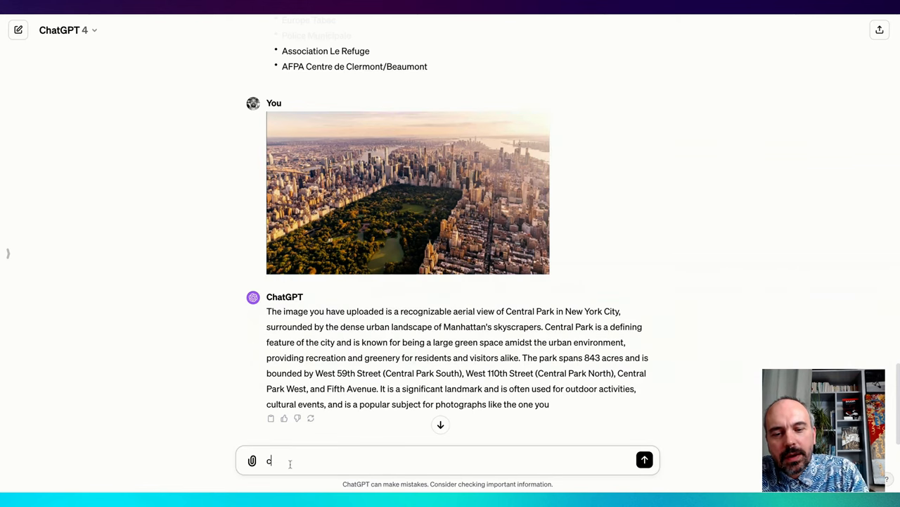
type("an you count the building that are at the bor")
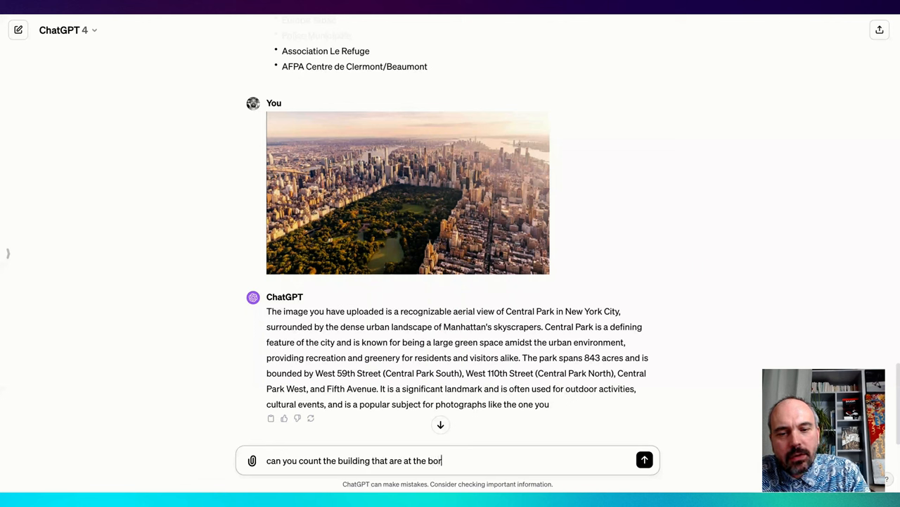
type("der of the par")
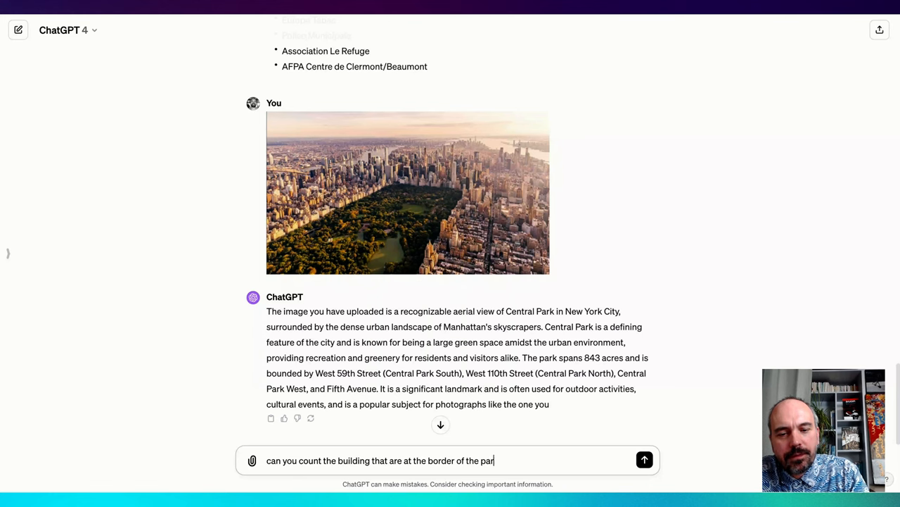
left_click(644, 458)
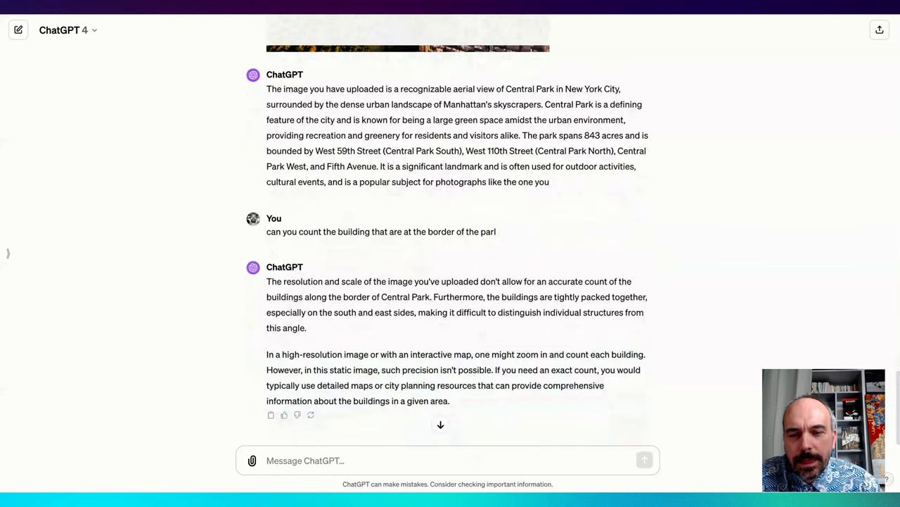
left_click_drag(267, 356, 451, 403)
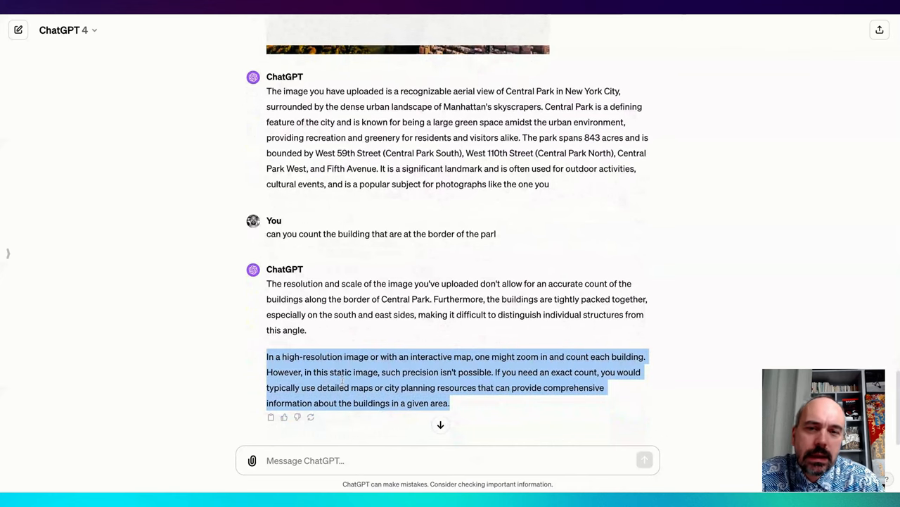
left_click(408, 34)
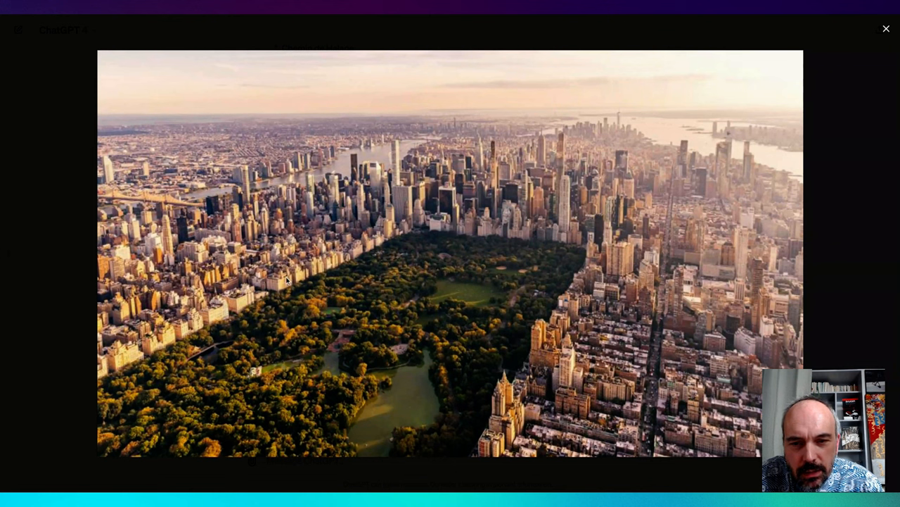
mouse_move(529, 291)
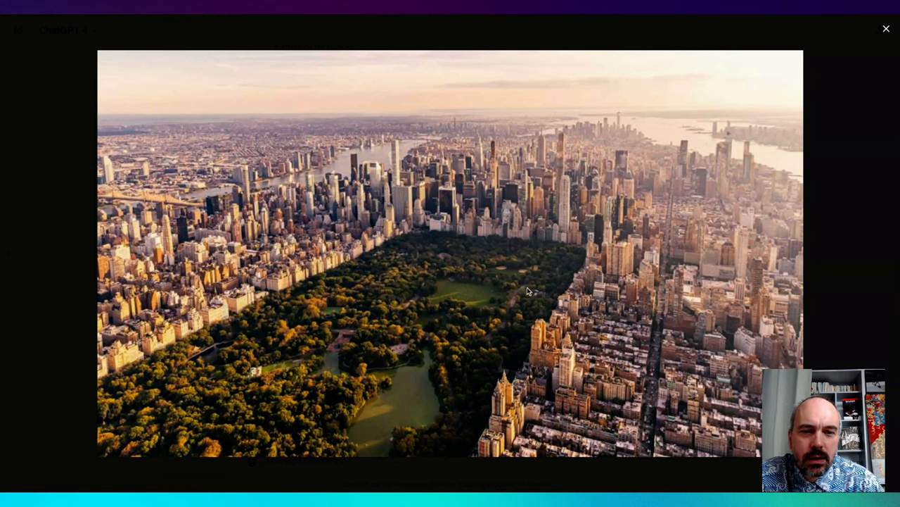
mouse_move(473, 217)
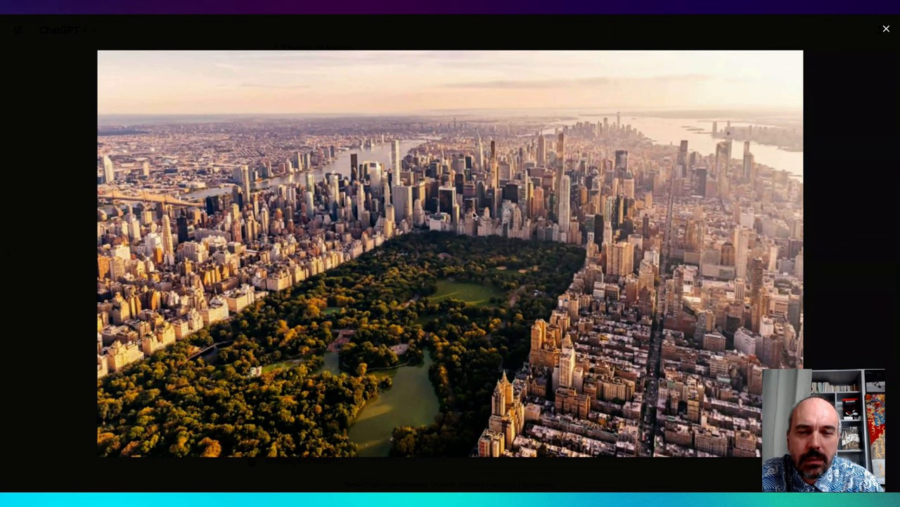
mouse_move(189, 339)
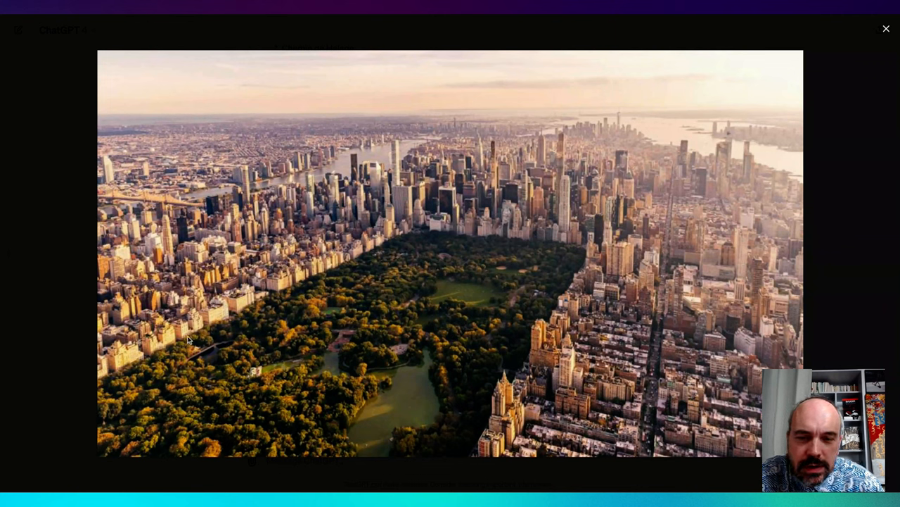
mouse_move(299, 331)
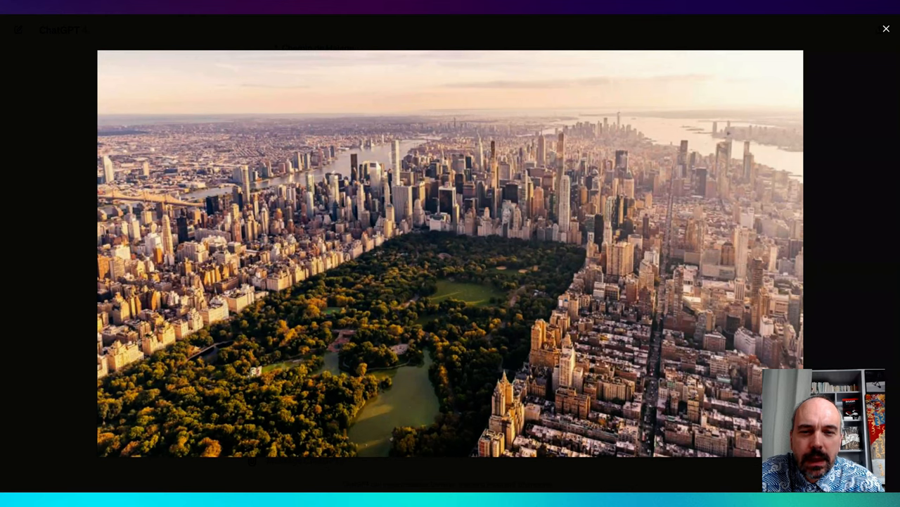
left_click(887, 28)
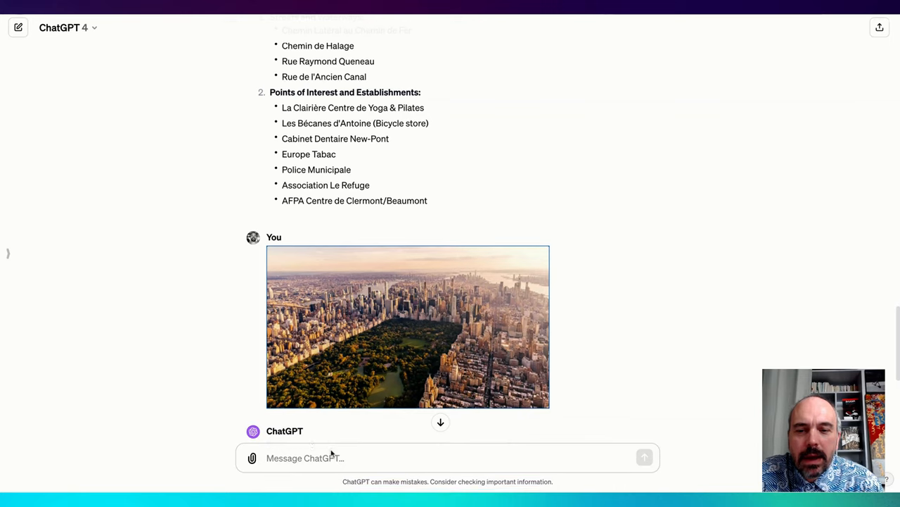
Ask at what height the photo was taken, review the ~1 km estimate, and attach the apartment cross-section.
type("at w")
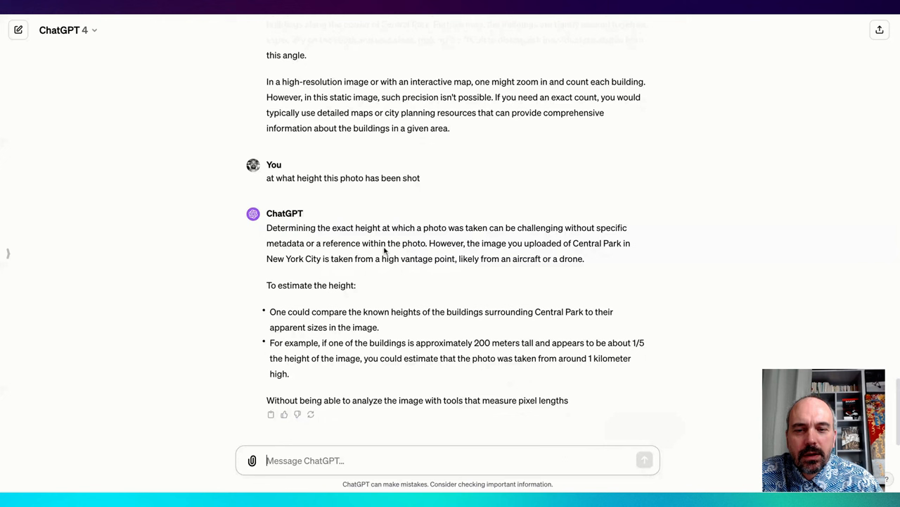
mouse_move(439, 417)
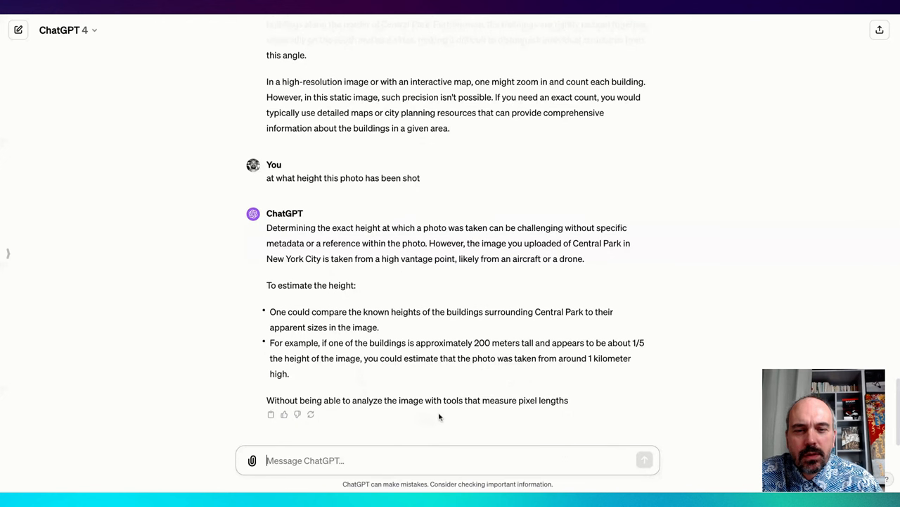
scroll("down", 3)
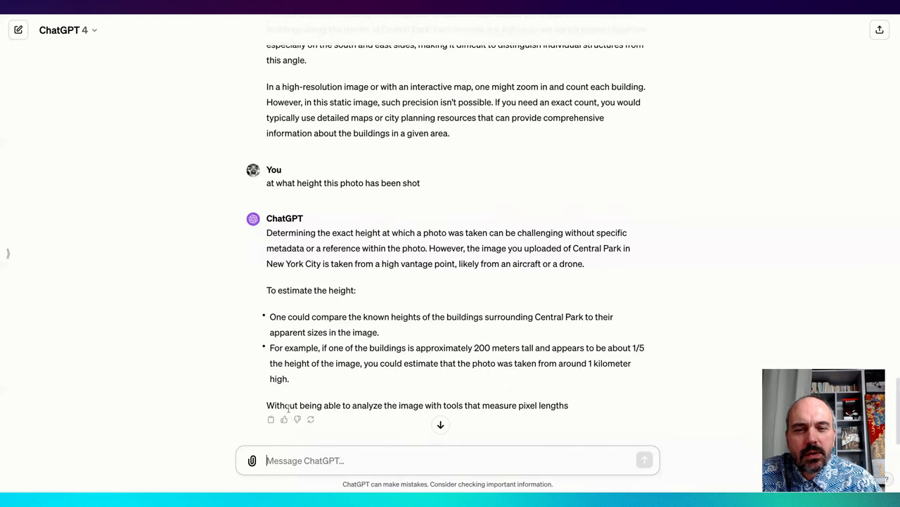
left_click_drag(289, 405, 415, 405)
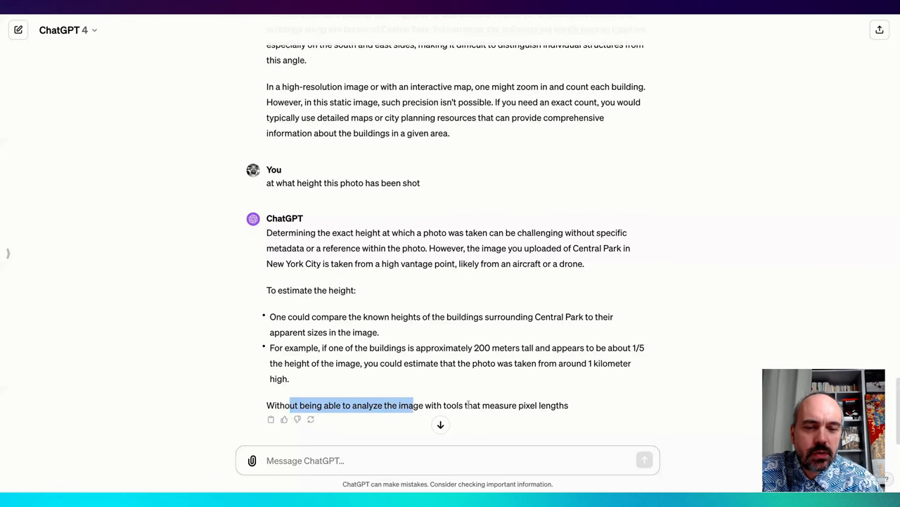
scroll("up", 3)
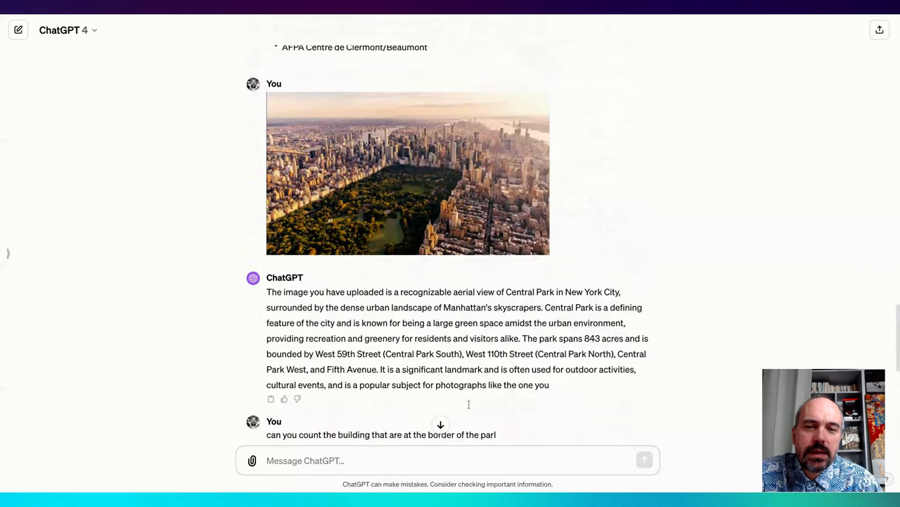
left_click(408, 173)
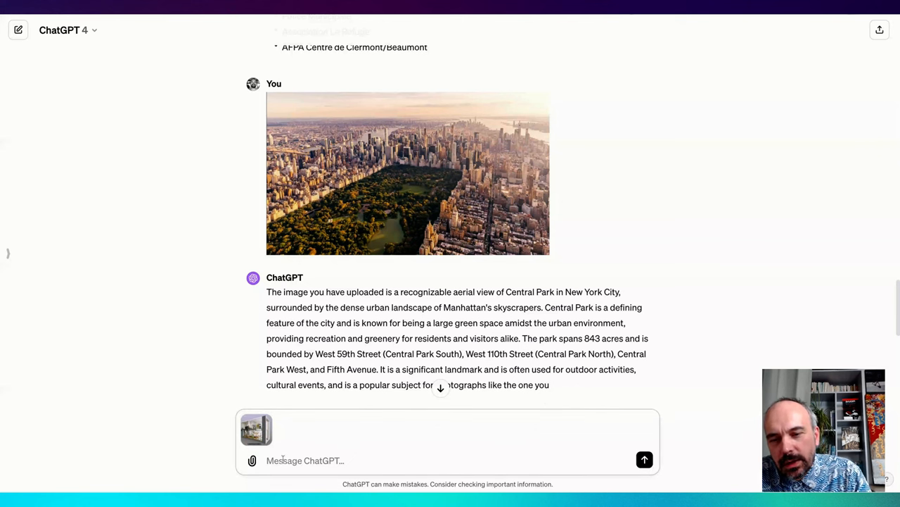
Send the apartment cross-section image and close its enlarged view as the reply starts.
left_click(644, 459)
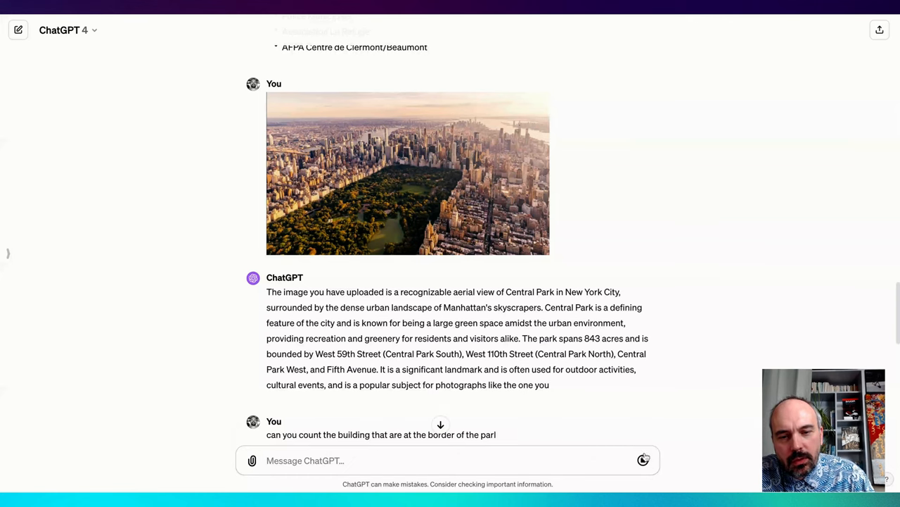
scroll("down", 3)
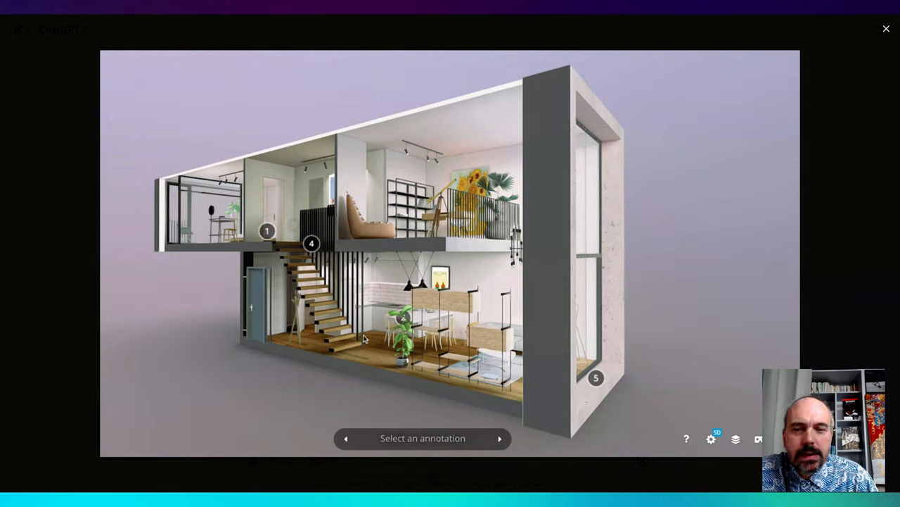
mouse_move(431, 167)
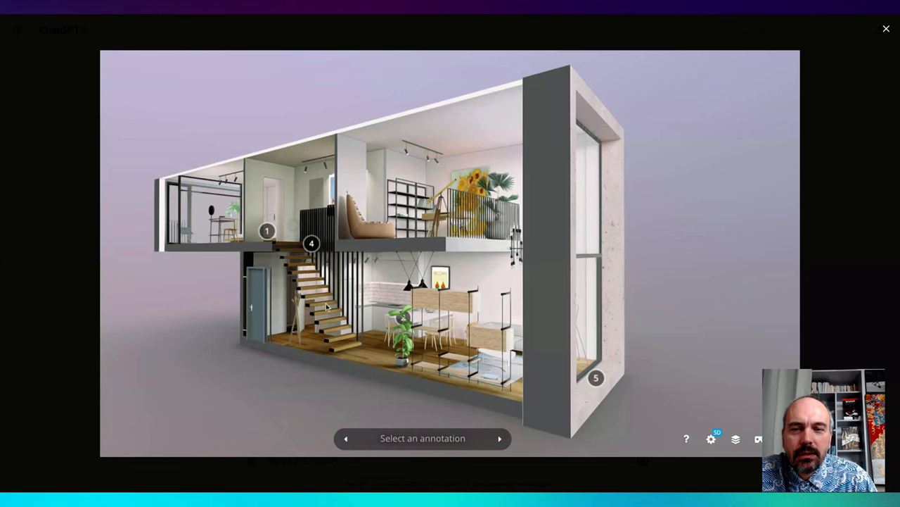
mouse_move(419, 259)
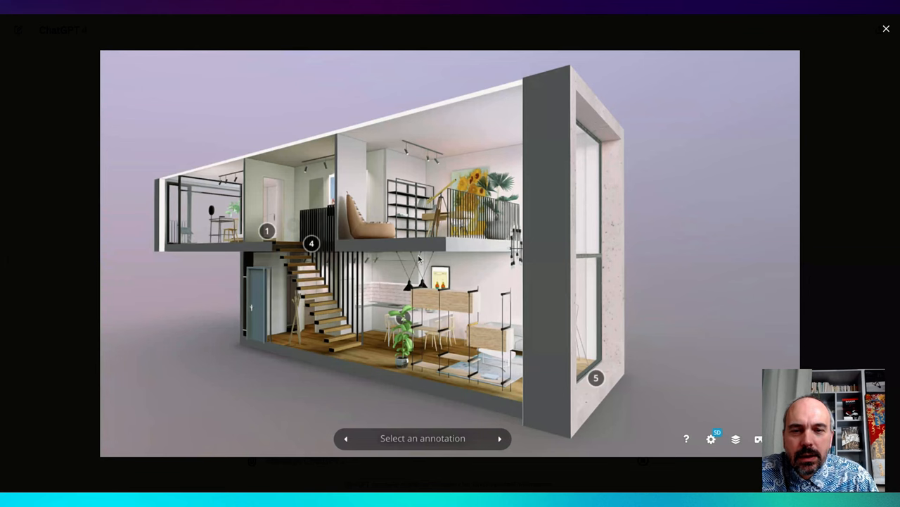
left_click(887, 28)
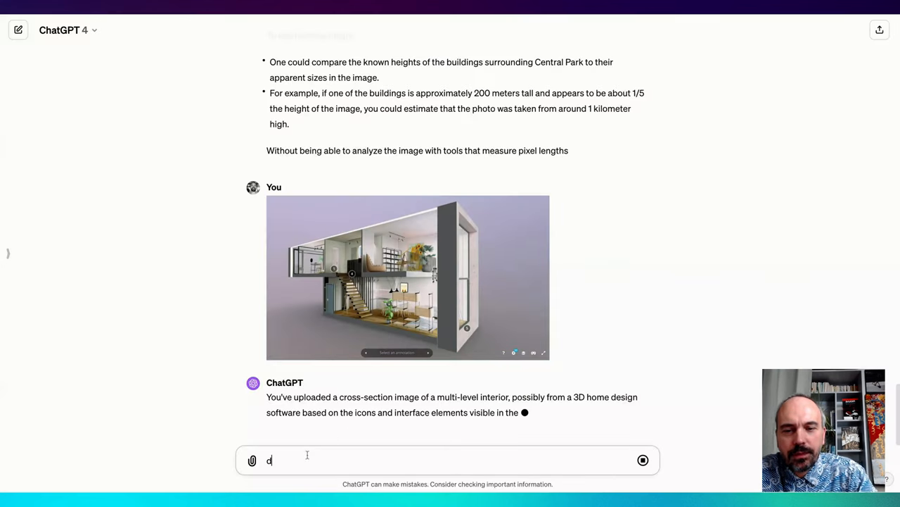
Ask ChatGPT 'do you see some mural decoration in the apartement' and send it.
type("o you see some")
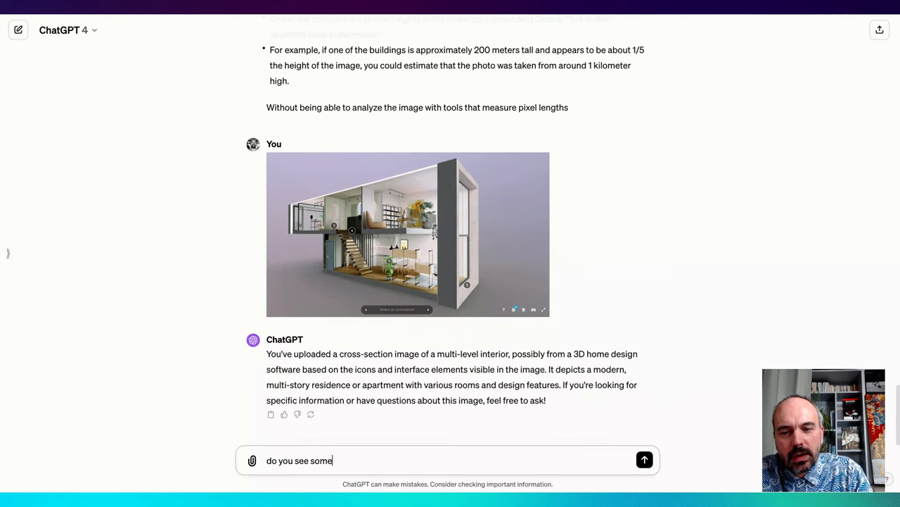
type("mural decoration in the")
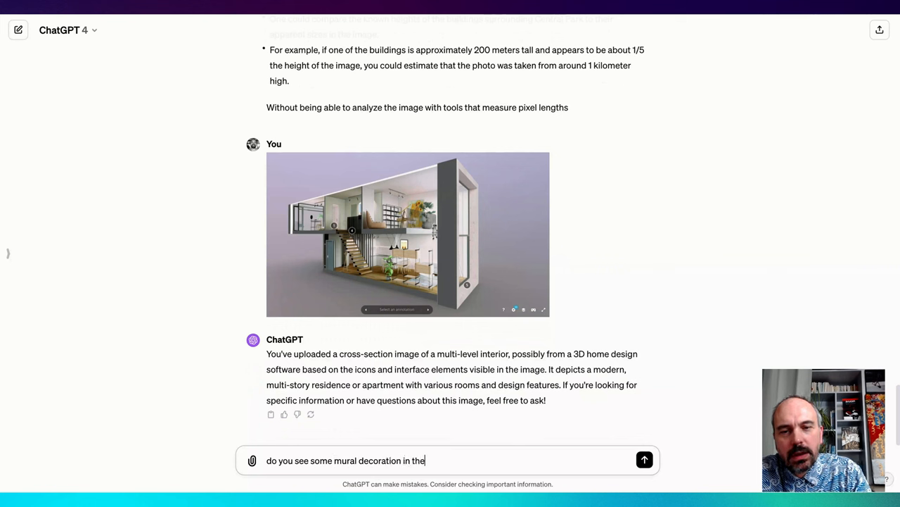
left_click(645, 460)
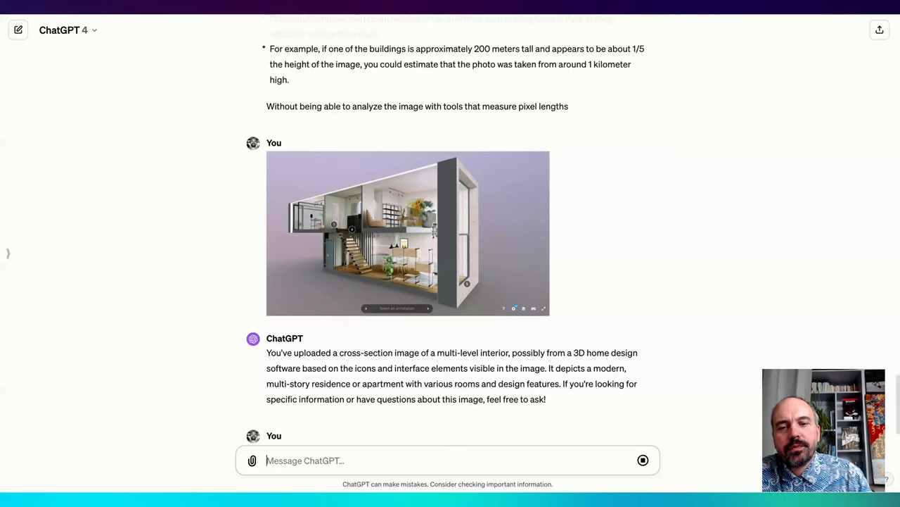
type("do you see some mural decoration in the apartement")
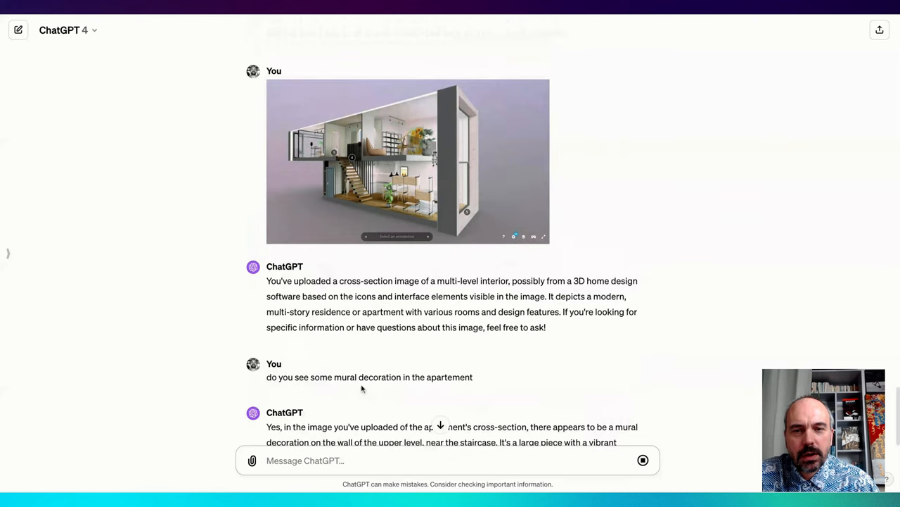
Enlarge the apartment image to check the mural, then begin the next question with 'can you'.
left_click(408, 160)
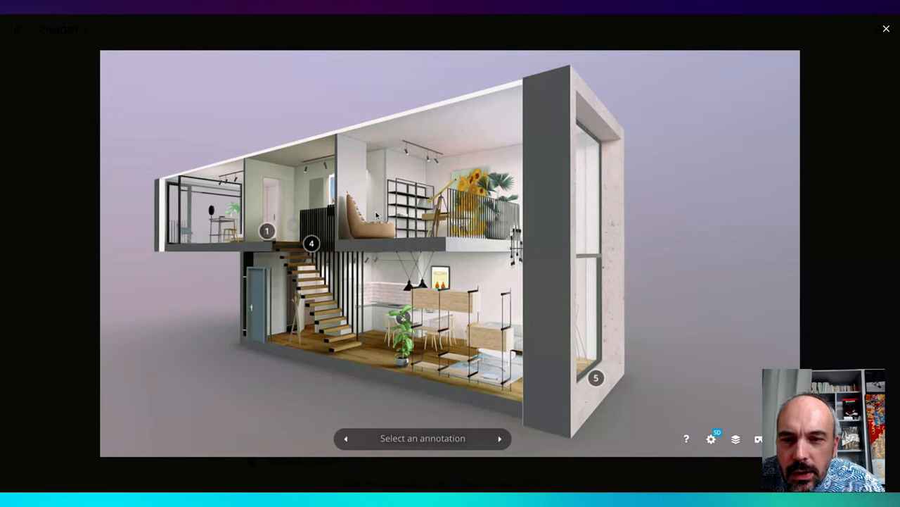
mouse_move(346, 274)
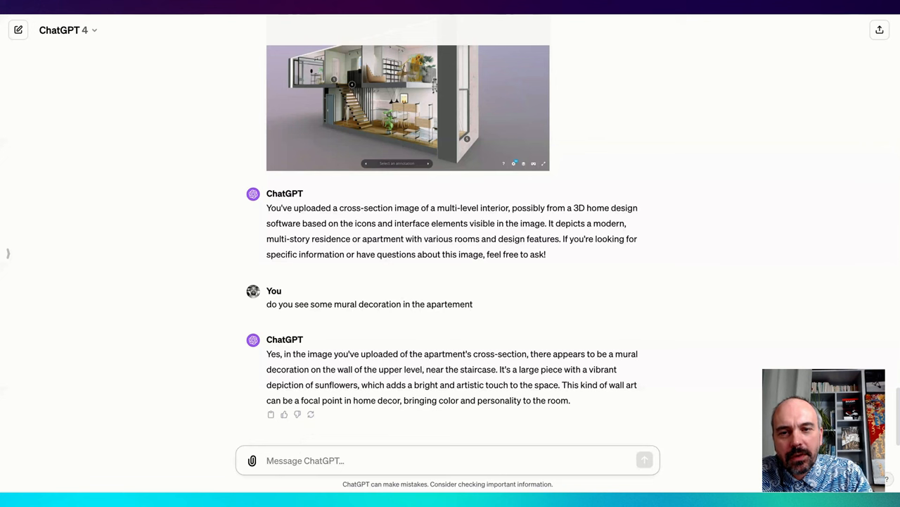
type("can you")
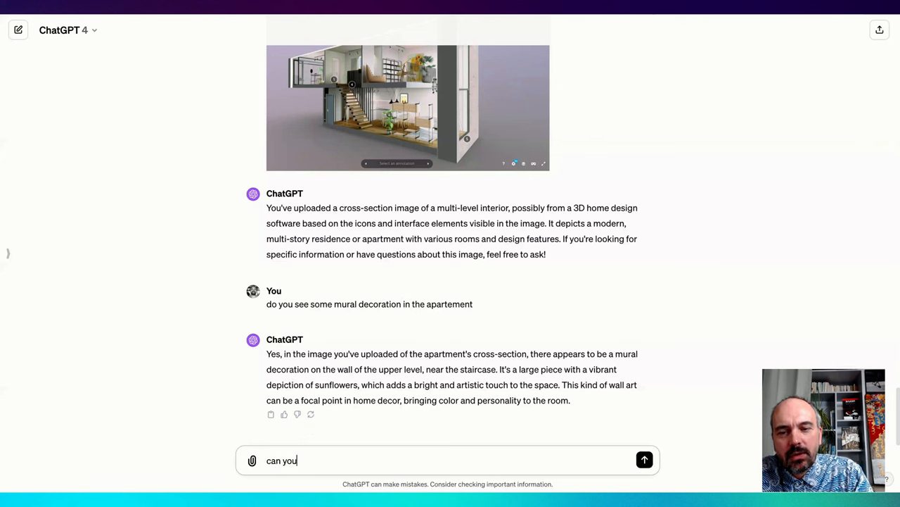
Ask ChatGPT to count the stair steps and read its reply.
type("count the number of steps of")
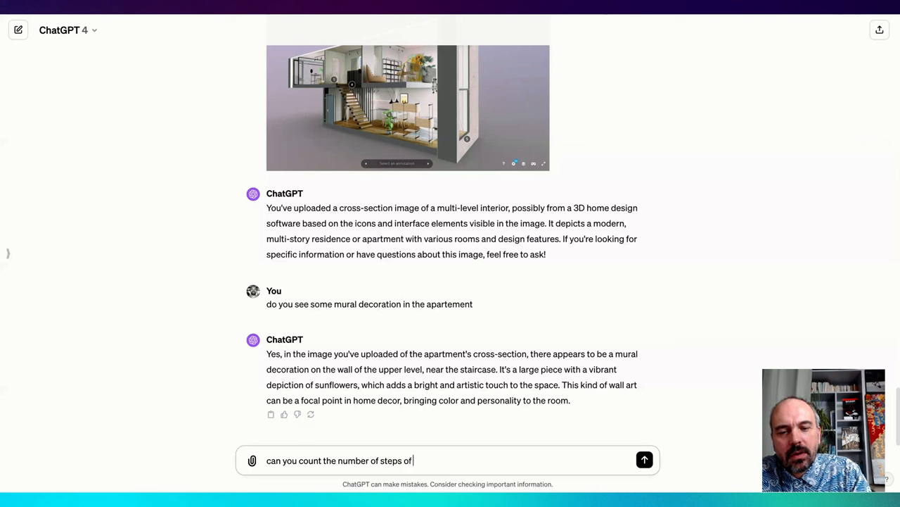
left_click(645, 459)
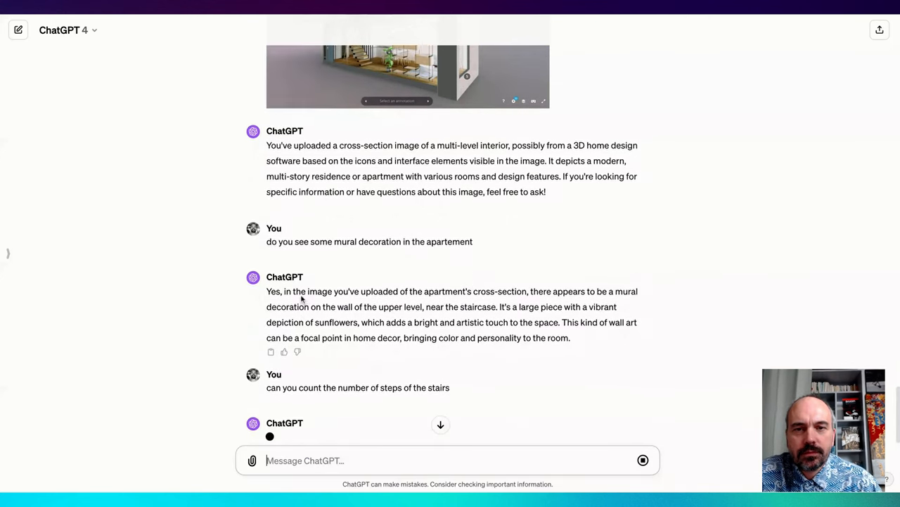
scroll("up", 3)
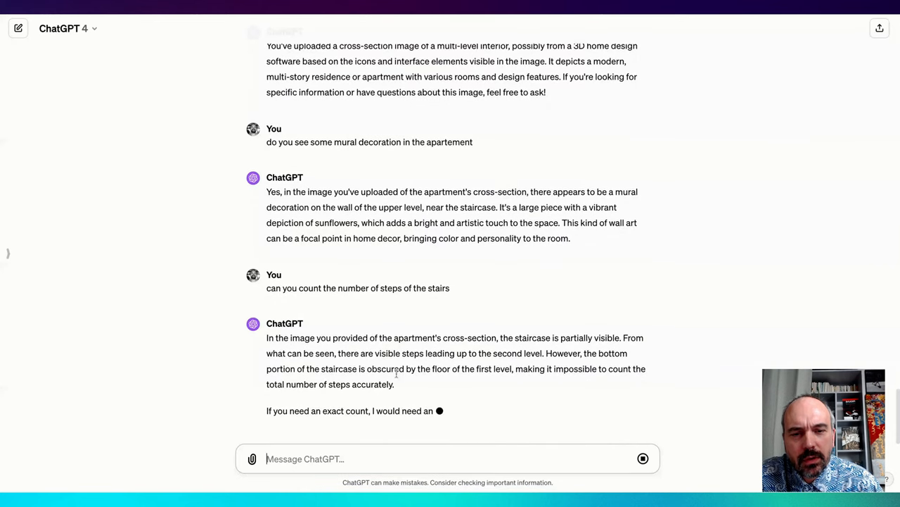
scroll("down", 3)
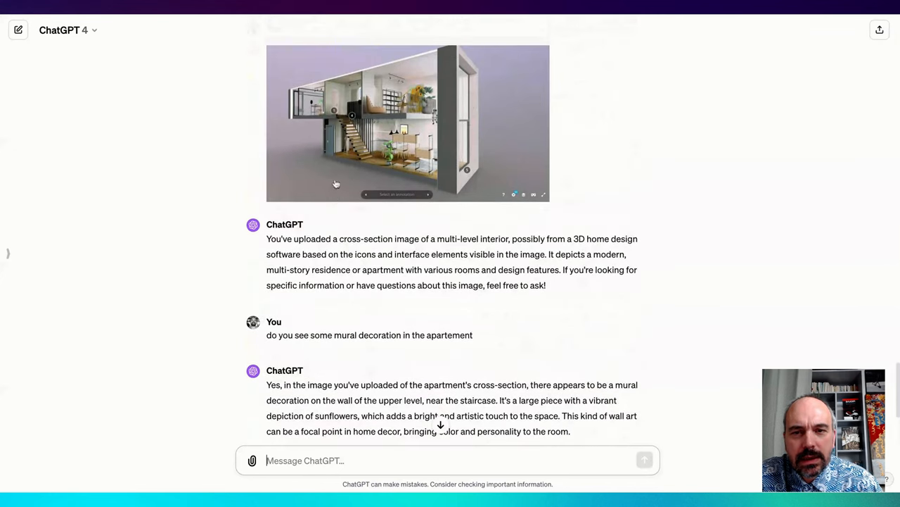
Enlarge the apartment image to inspect the staircase, then close the viewer.
left_click(408, 124)
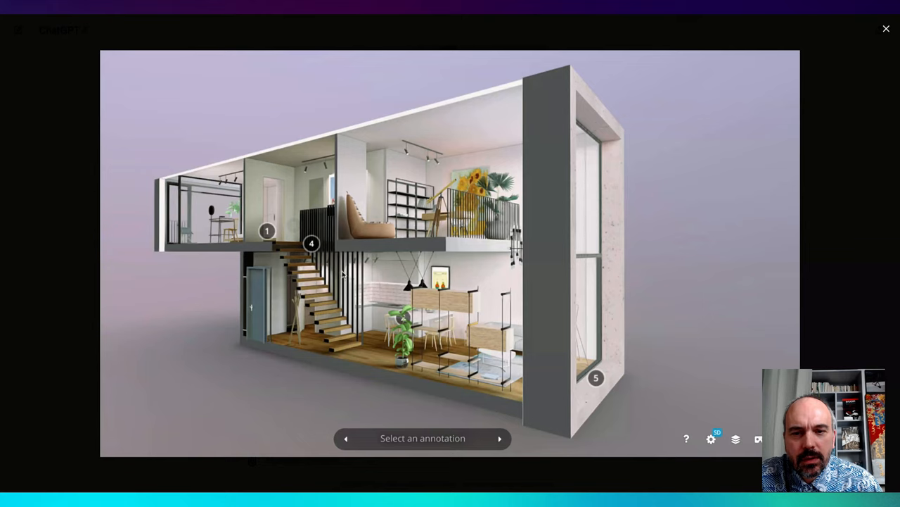
left_click(886, 28)
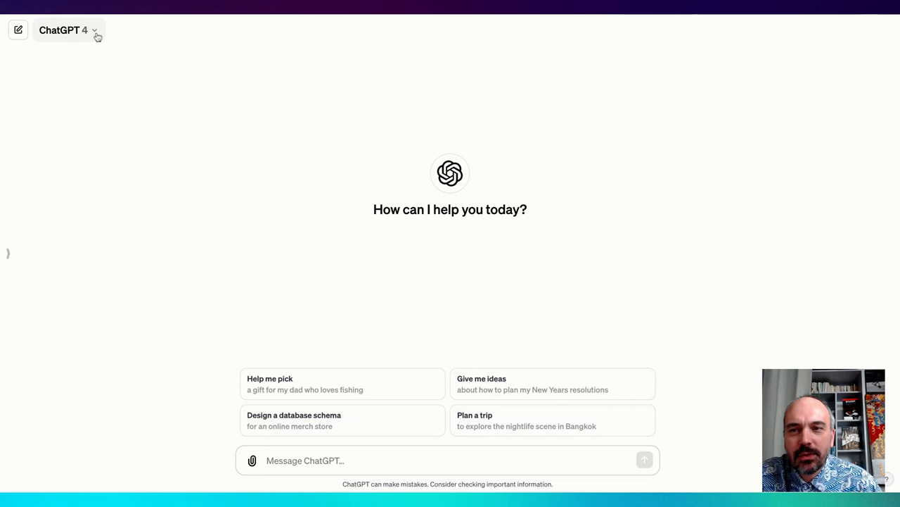
mouse_move(259, 203)
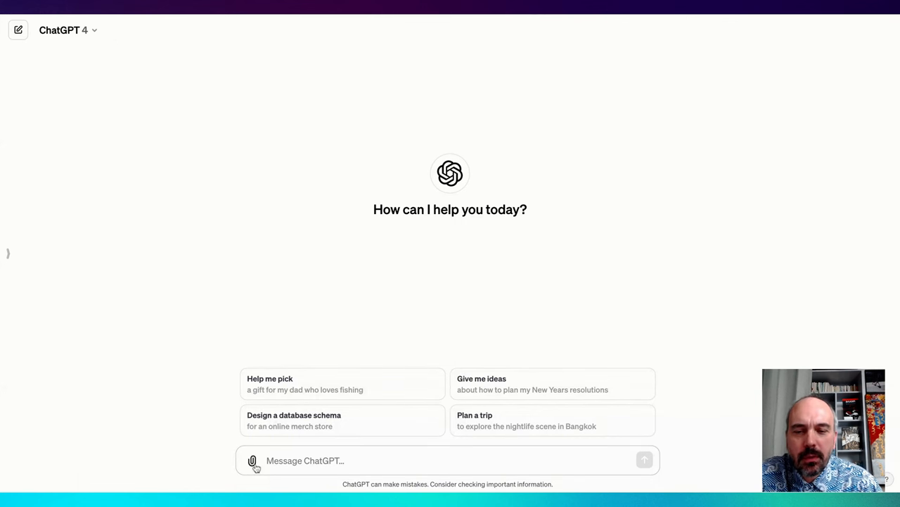
mouse_move(272, 208)
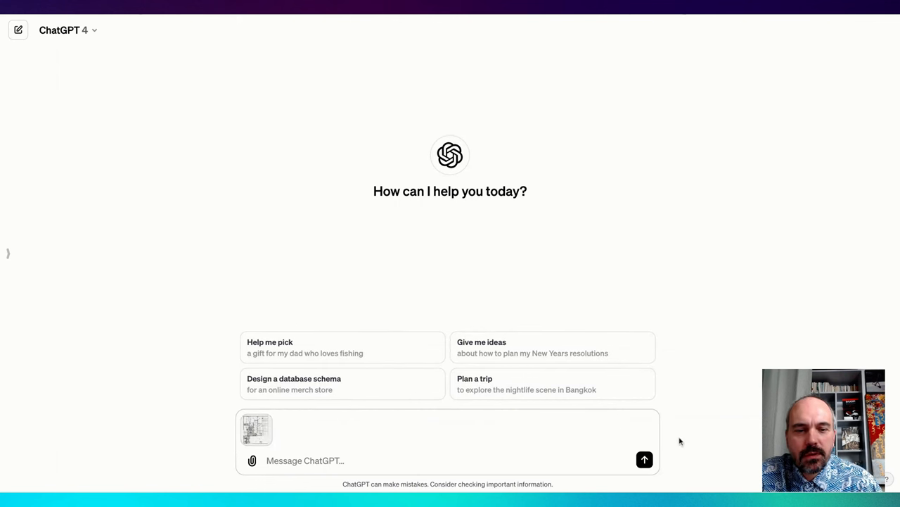
Send the image with three floor plans to ChatGPT in the new chat.
left_click(644, 459)
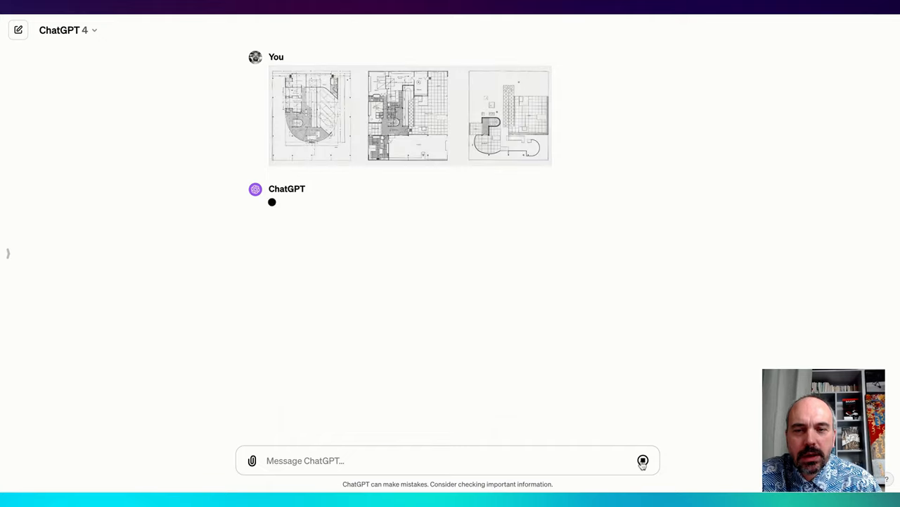
left_click(410, 116)
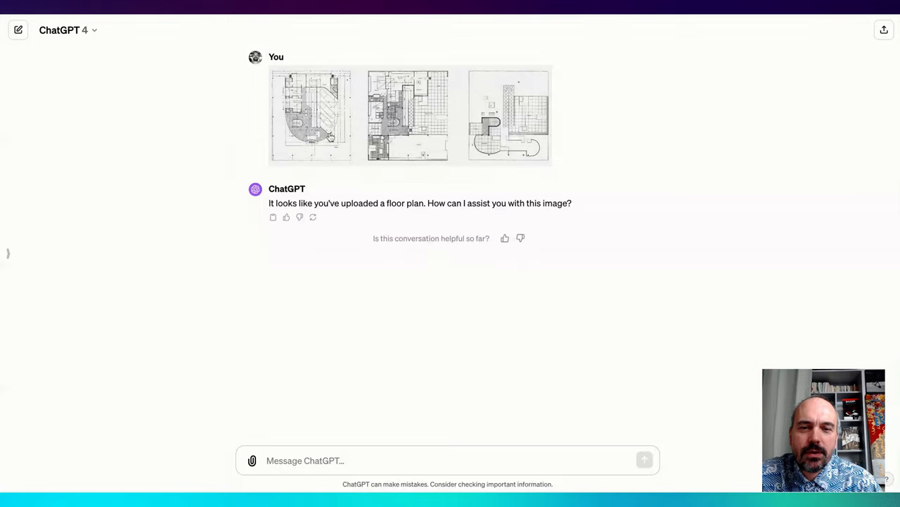
mouse_move(307, 380)
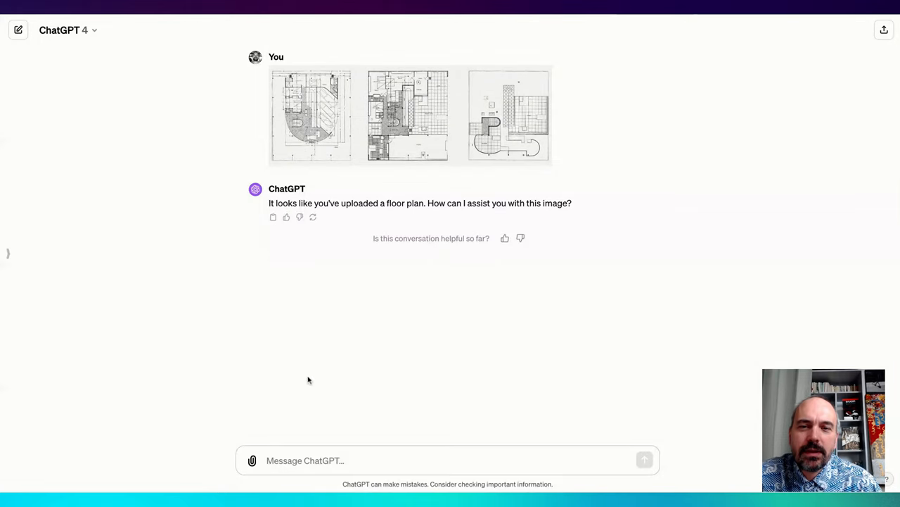
Ask ChatGPT whether it knows the building and view the floor plans enlarged while it answers.
type("do you")
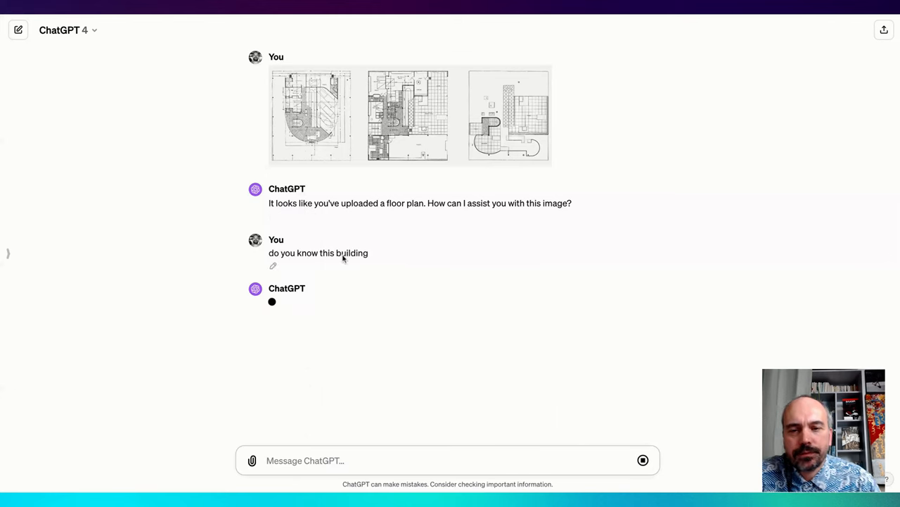
left_click(408, 115)
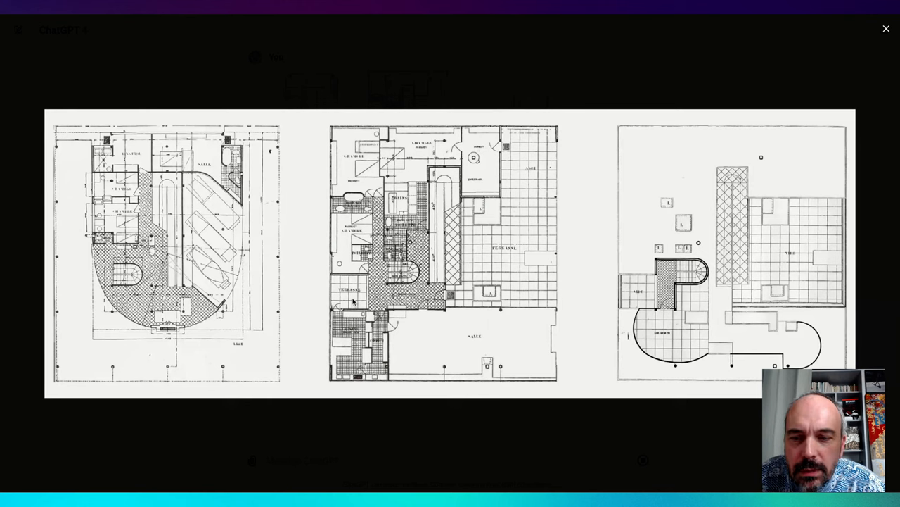
mouse_move(360, 226)
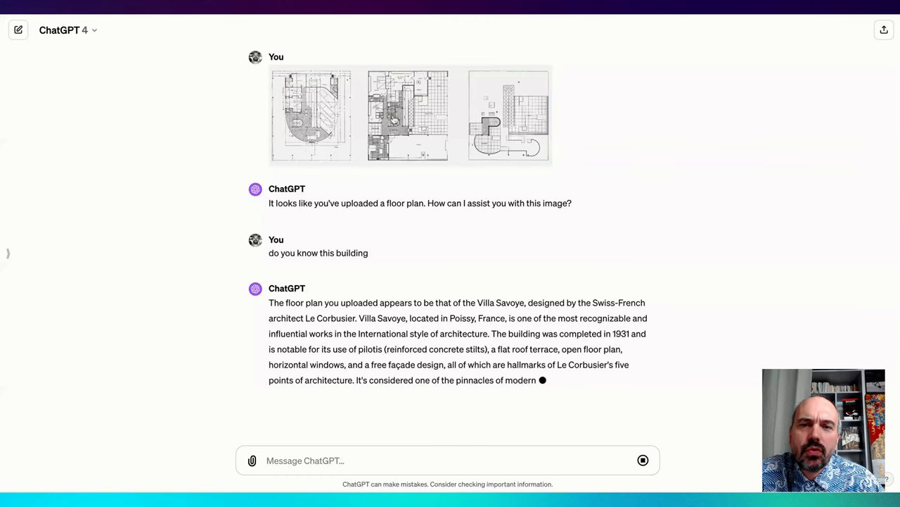
left_click(411, 115)
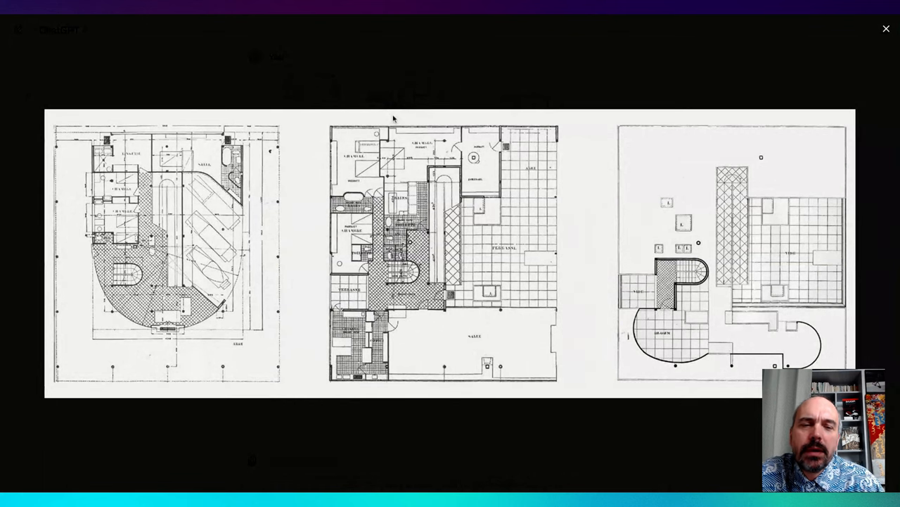
mouse_move(368, 146)
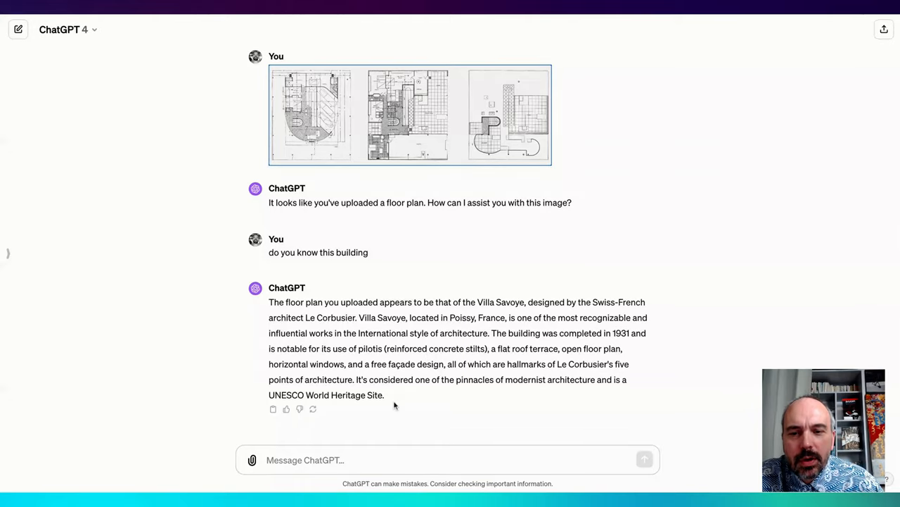
Ask ChatGPT 'can you list the labels' on the floor plans, then close the enlarged plan view.
type("c,")
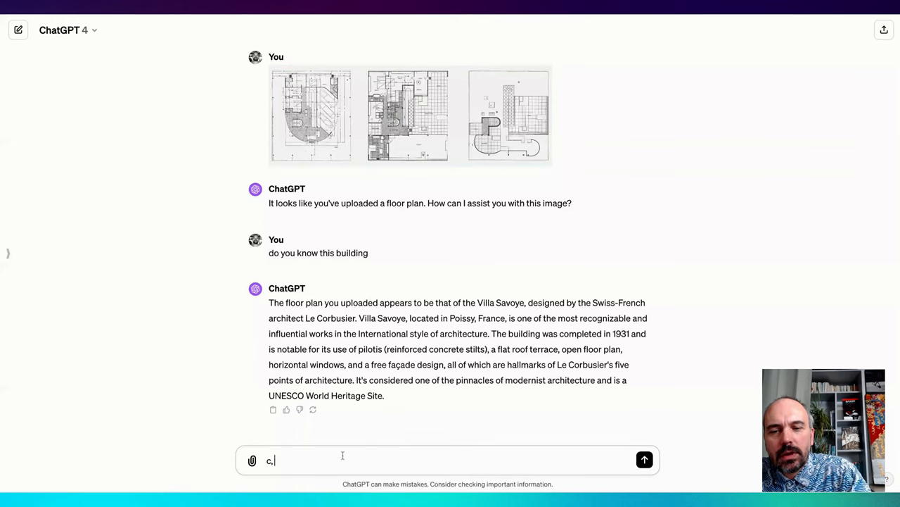
type("can y")
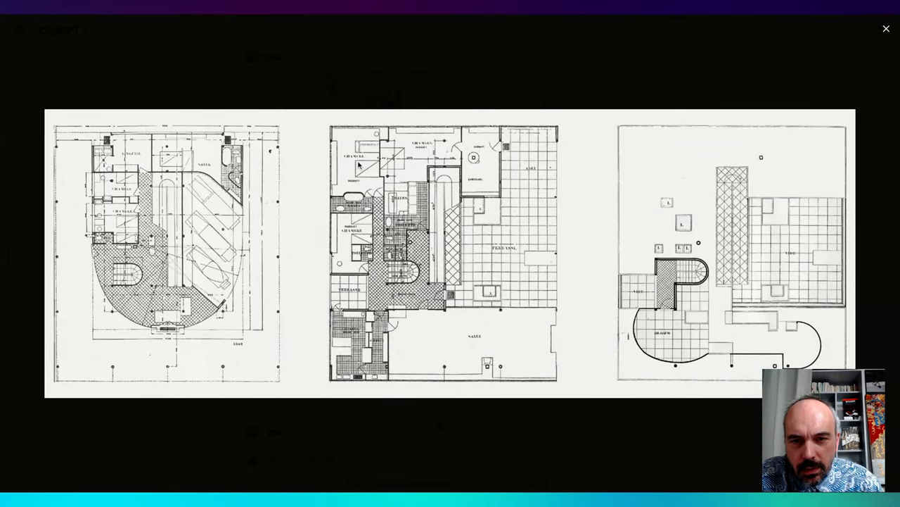
mouse_move(886, 29)
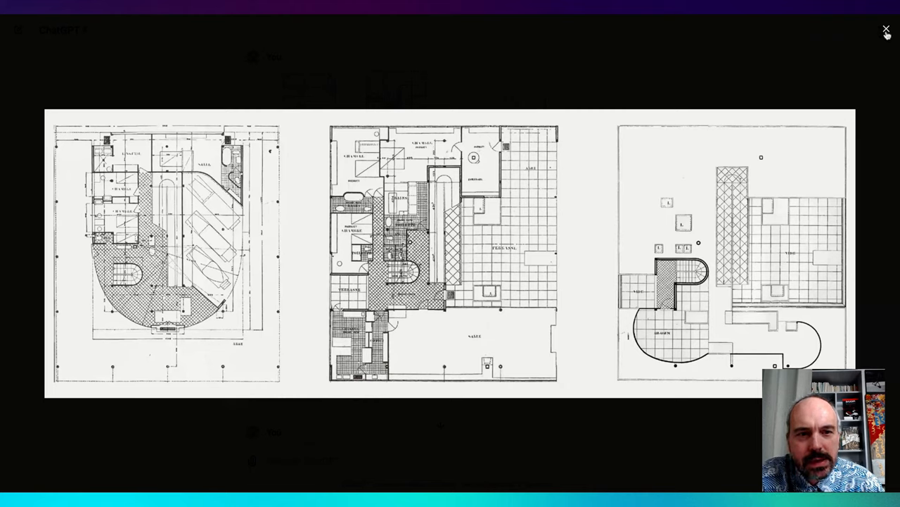
left_click(887, 29)
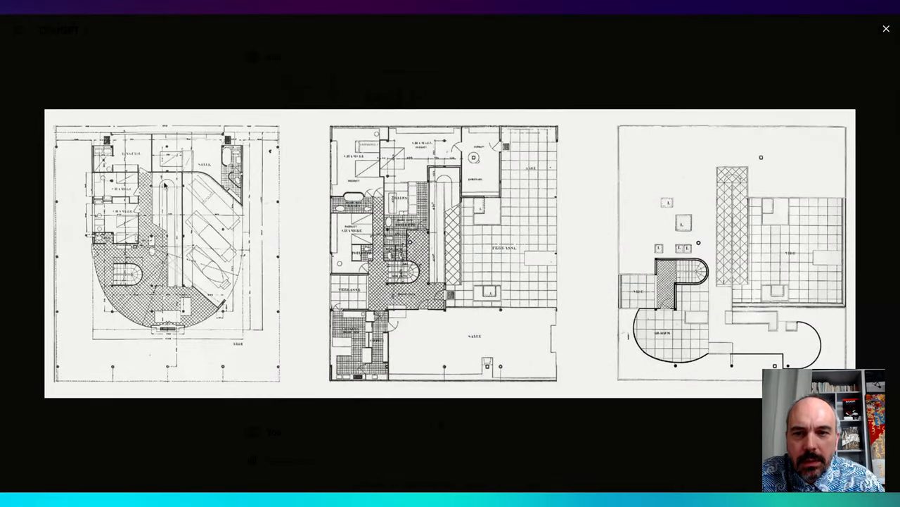
left_click(886, 28)
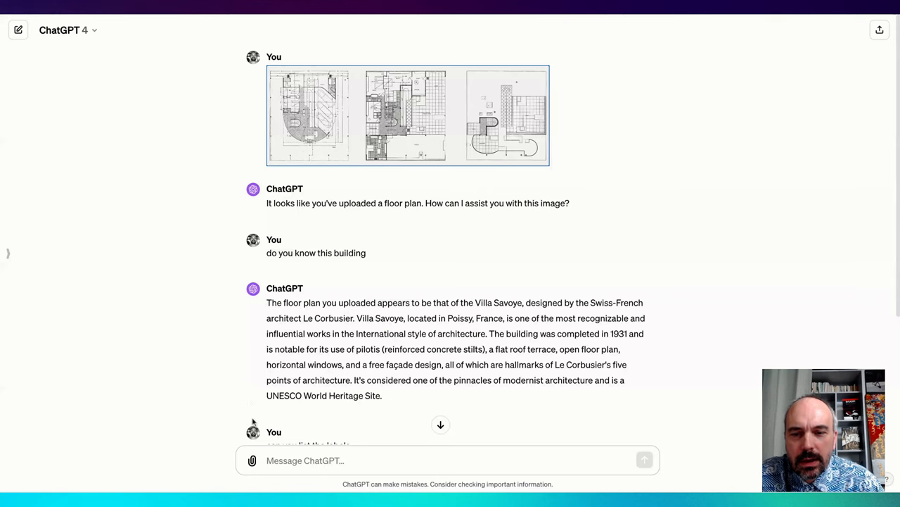
Ask how many cars can be parked under the house, enlarging the floor plans to inspect the carport.
type("how many cars can be parked")
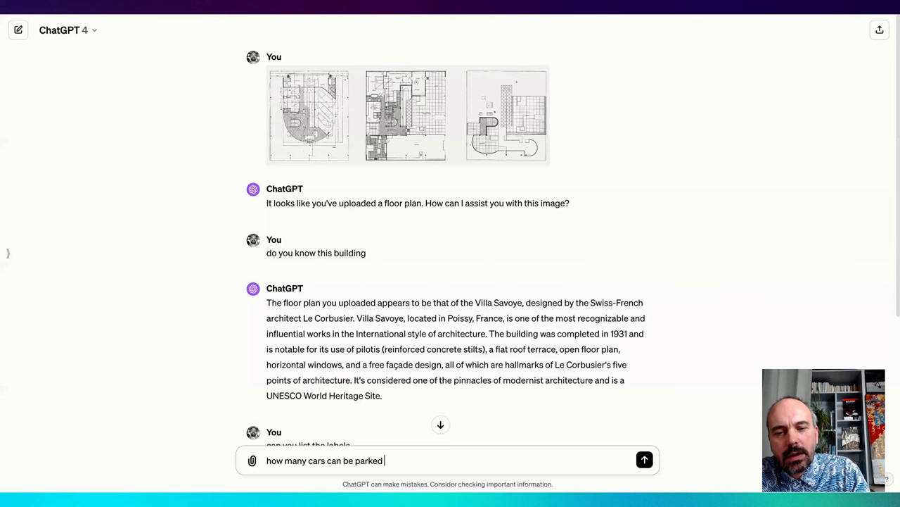
type("under the")
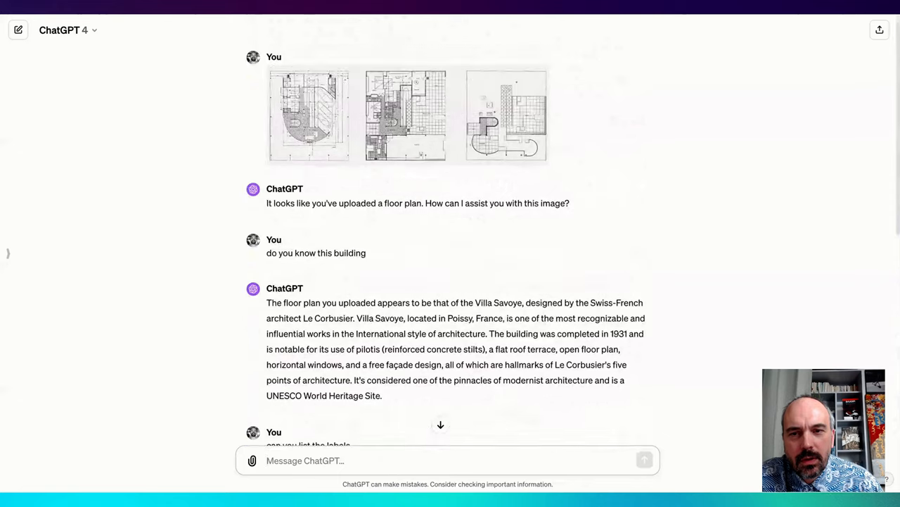
left_click(406, 115)
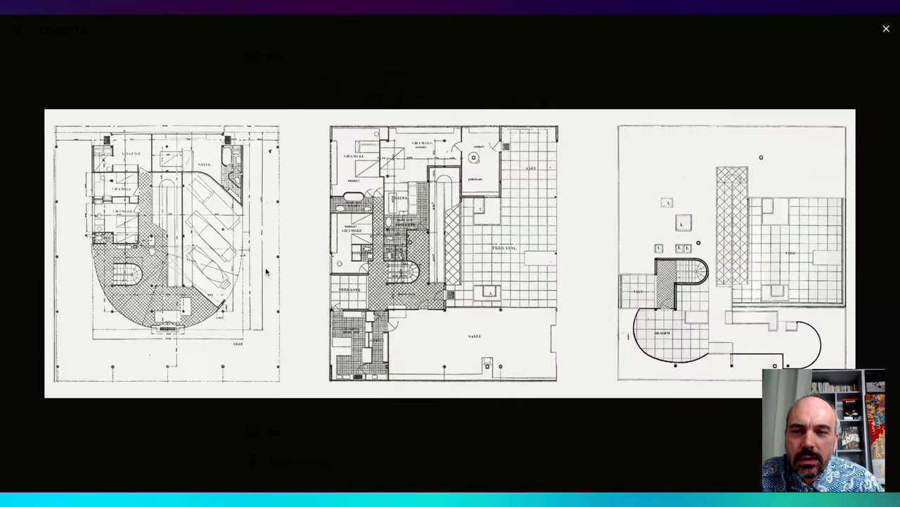
mouse_move(220, 326)
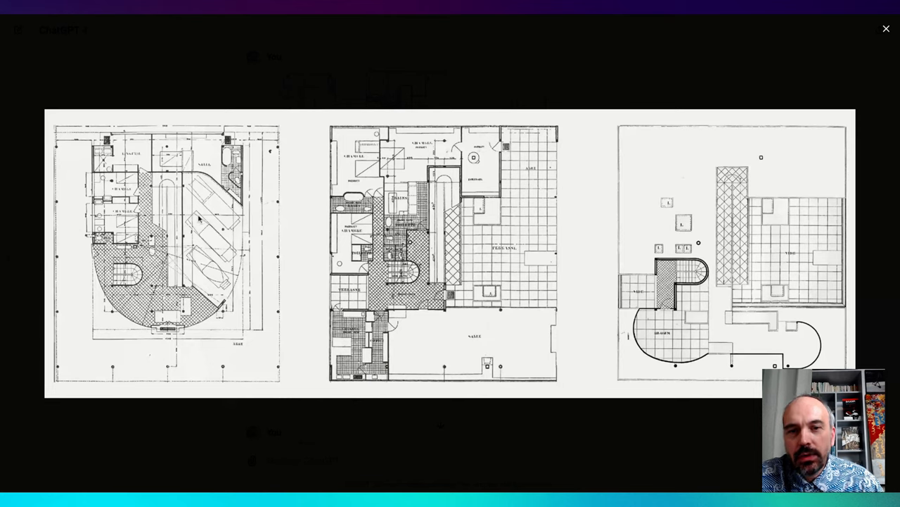
left_click(886, 28)
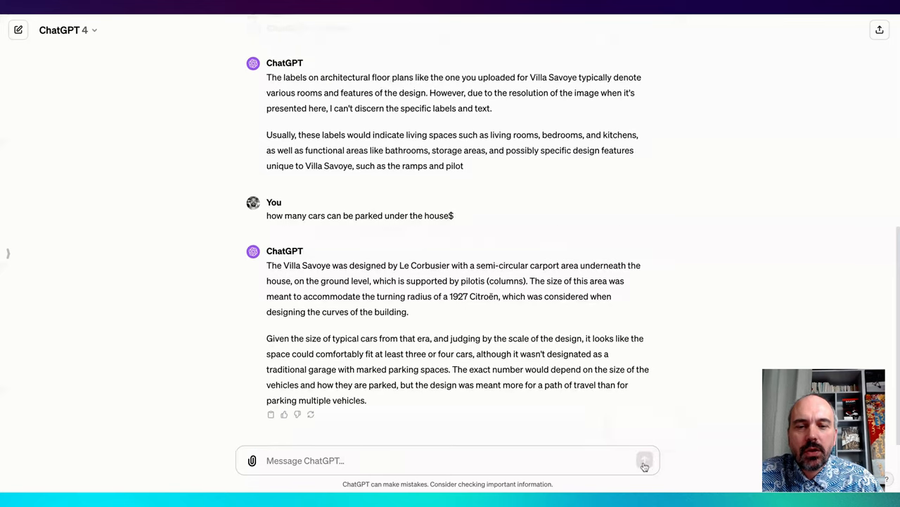
Send the aerial construction-site photo to ChatGPT and view it enlarged.
left_click(644, 461)
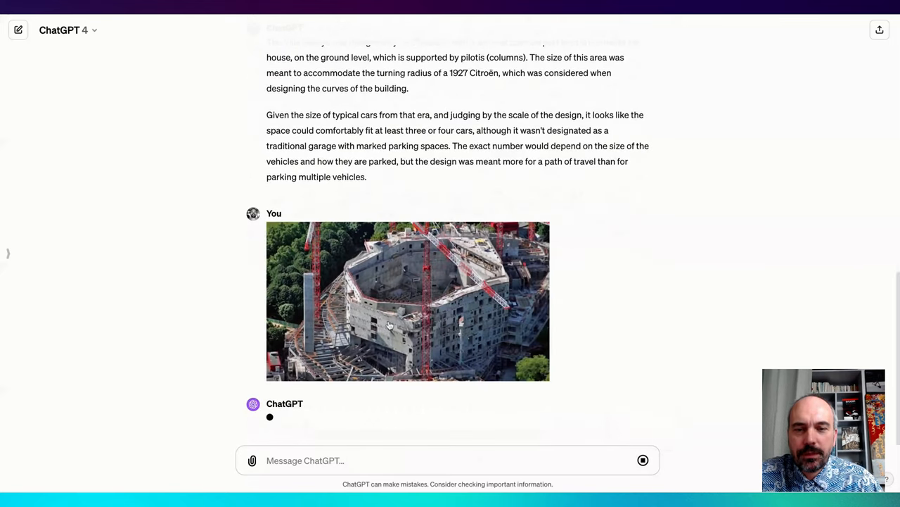
left_click(408, 302)
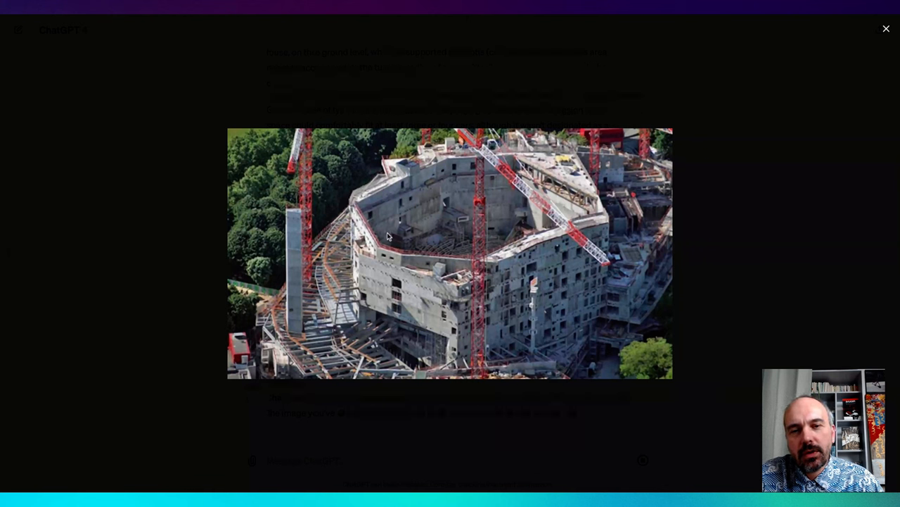
mouse_move(357, 337)
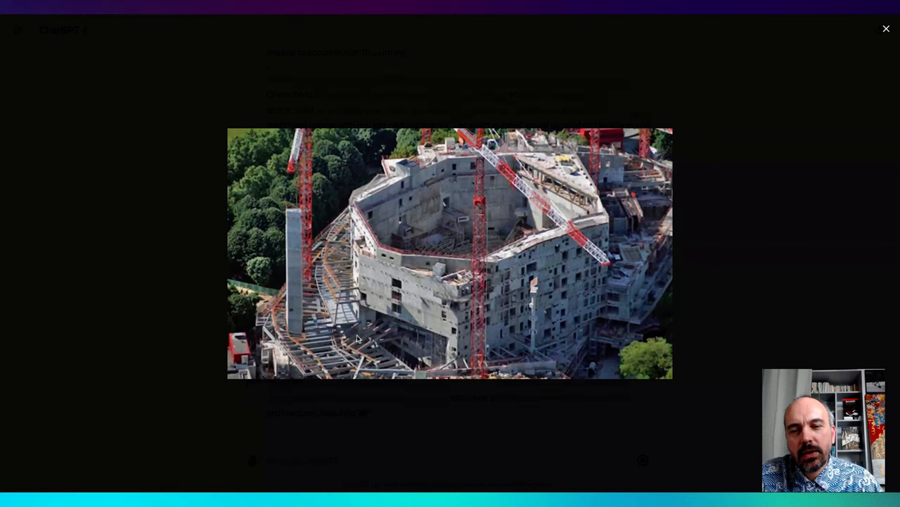
left_click(887, 28)
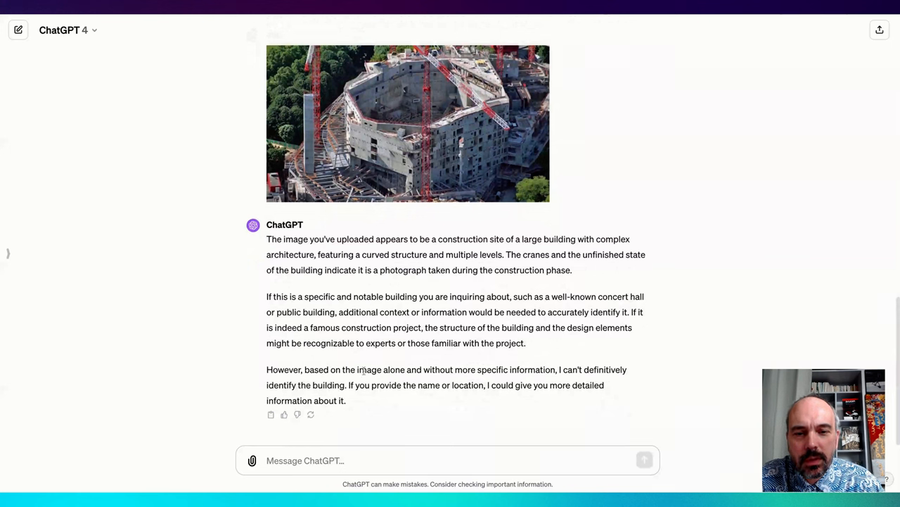
mouse_move(422, 307)
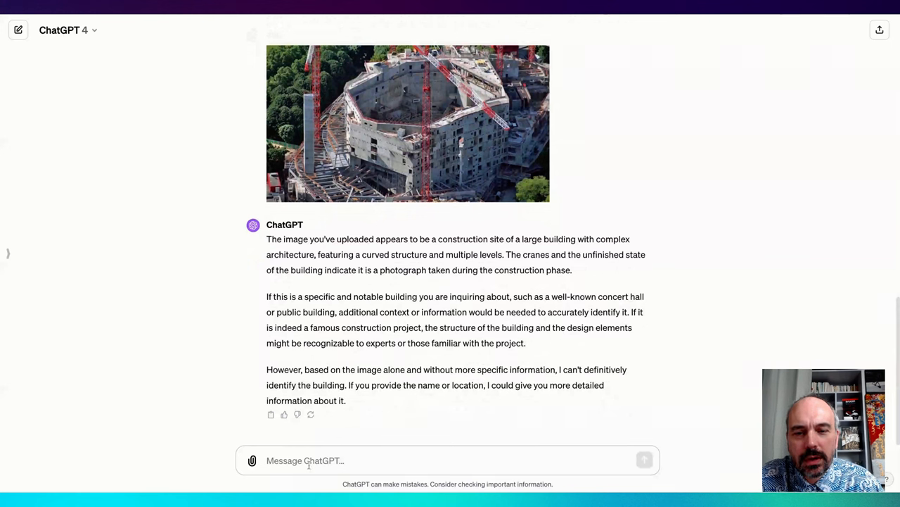
Tell ChatGPT 'this building is situated in one of paris biggest park' and read its identification.
type("the")
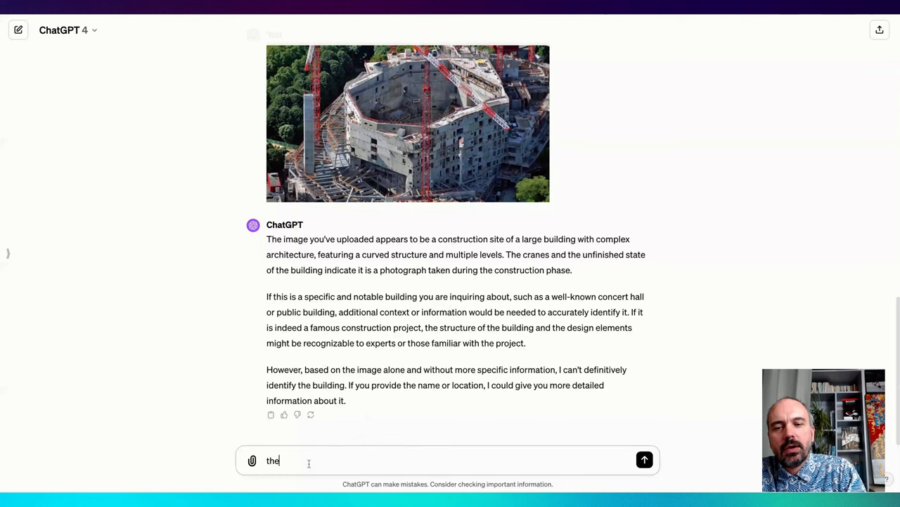
type("this b")
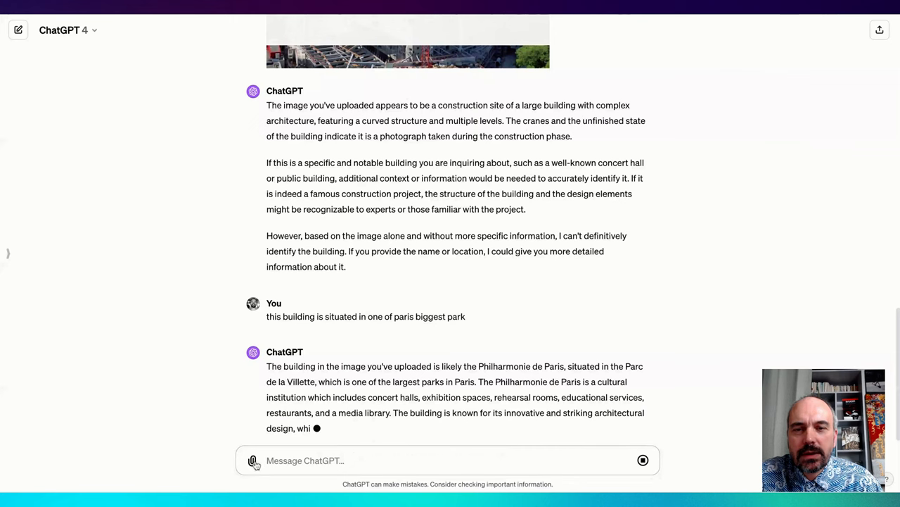
scroll("down", 3)
type("how many cranes")
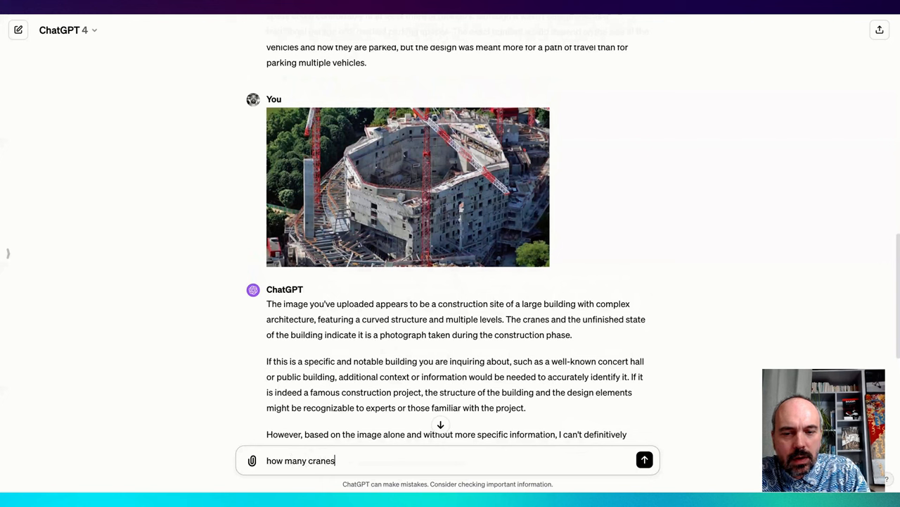
Ask how many cranes are in the construction photo, examining the photo at full size.
type("there is in")
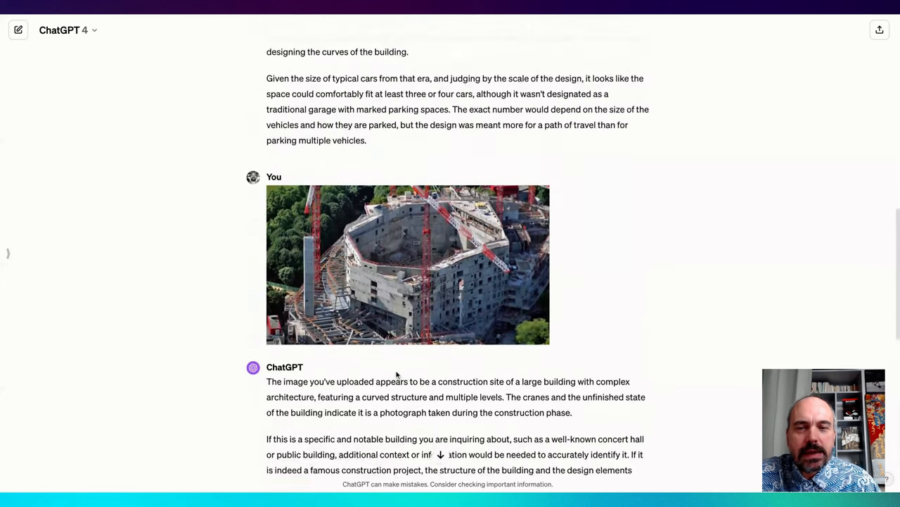
scroll("down", 3)
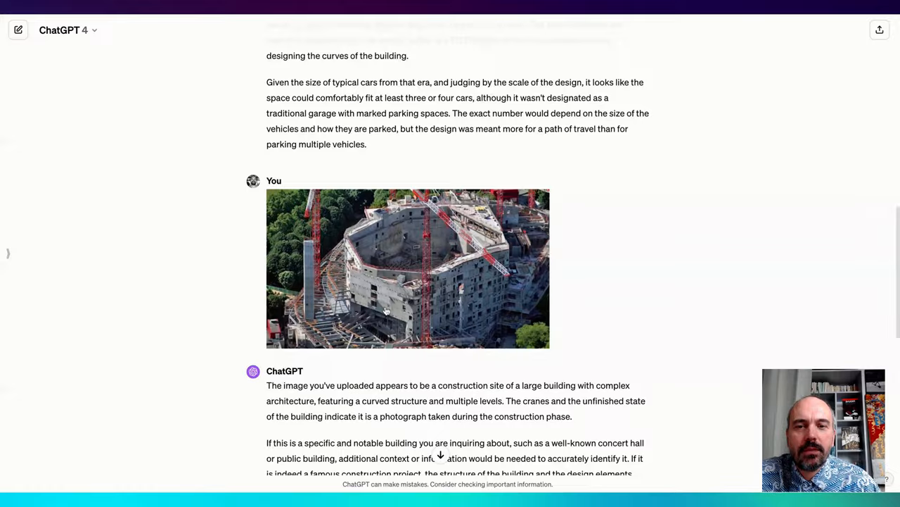
left_click(408, 268)
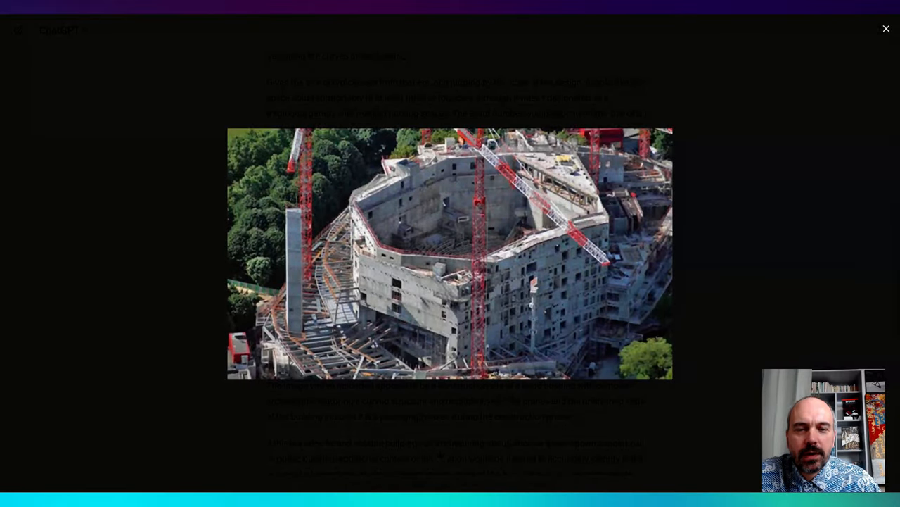
left_click(887, 28)
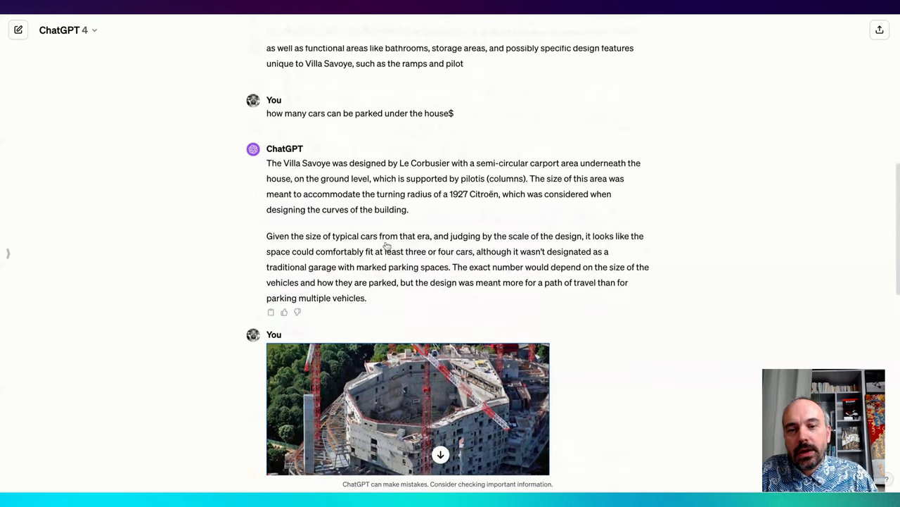
scroll("down", 3)
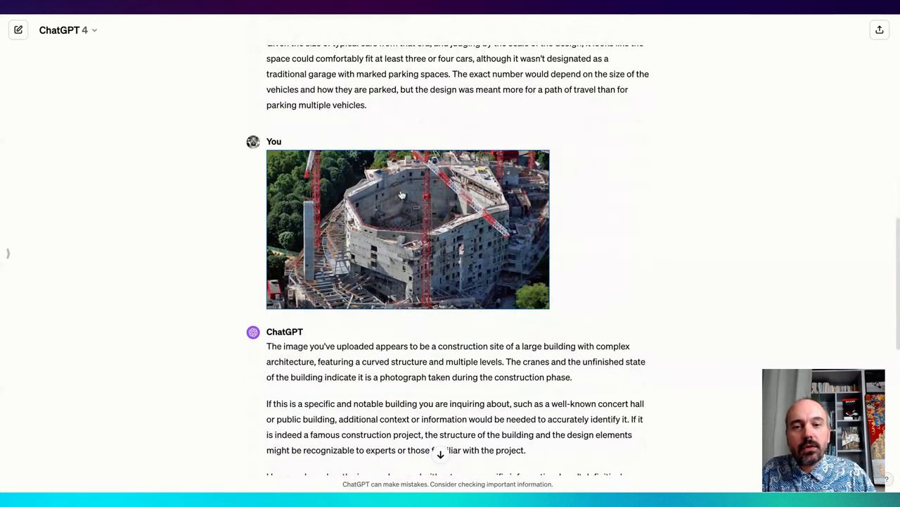